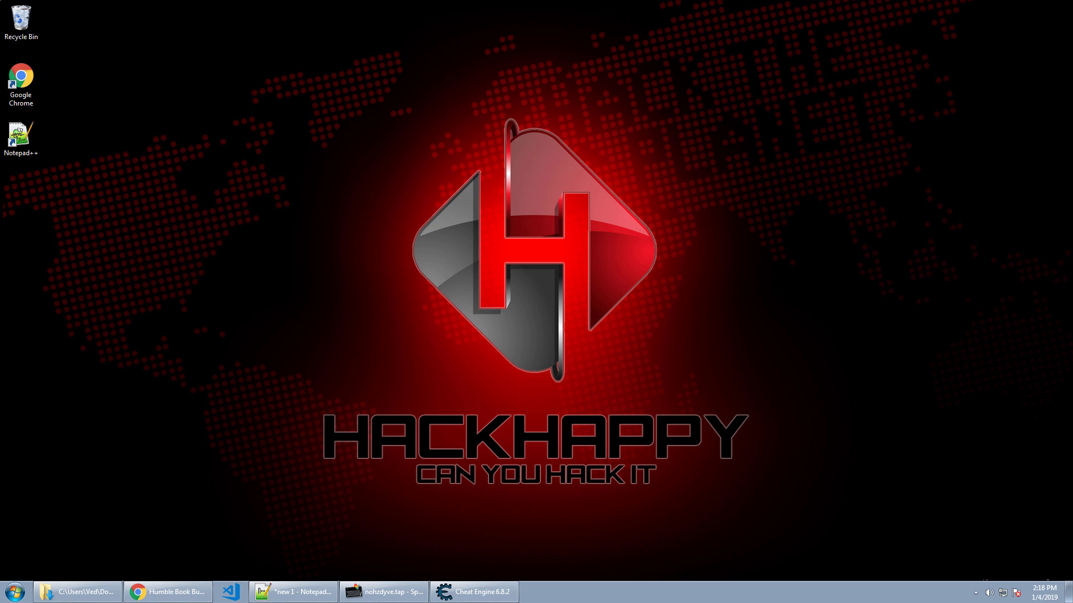
{"action": "mouse_move", "coordinate": [40, 552]}
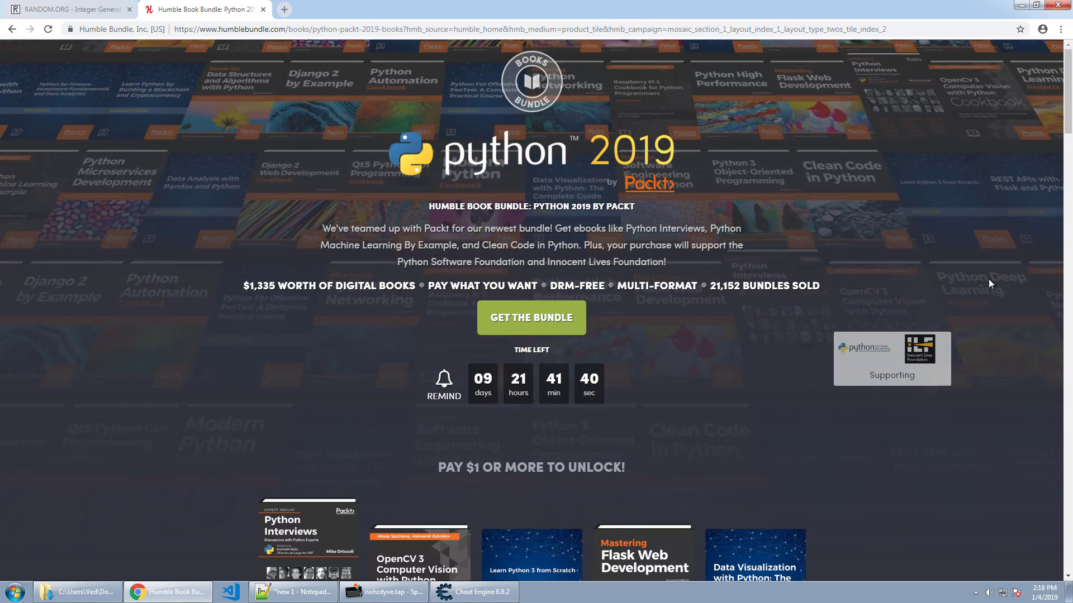
Scroll the Python 2019 bundle page to the $1 tier with Python Interviews and Flask Web Development
{"action": "scroll", "scroll_direction": "down", "scroll_amount": 3}
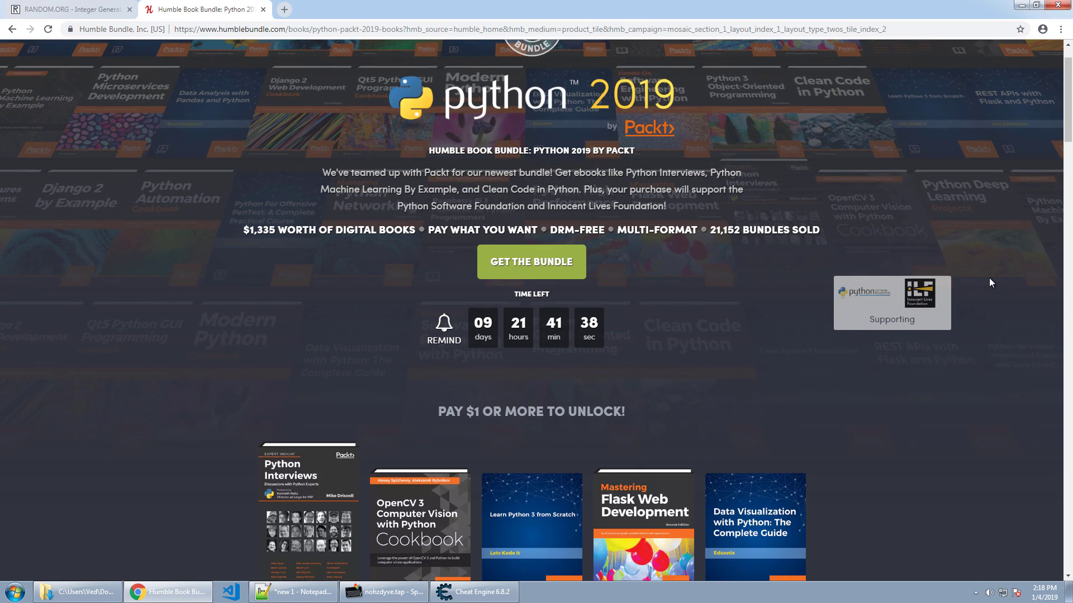
{"action": "scroll", "scroll_direction": "down", "scroll_amount": 3}
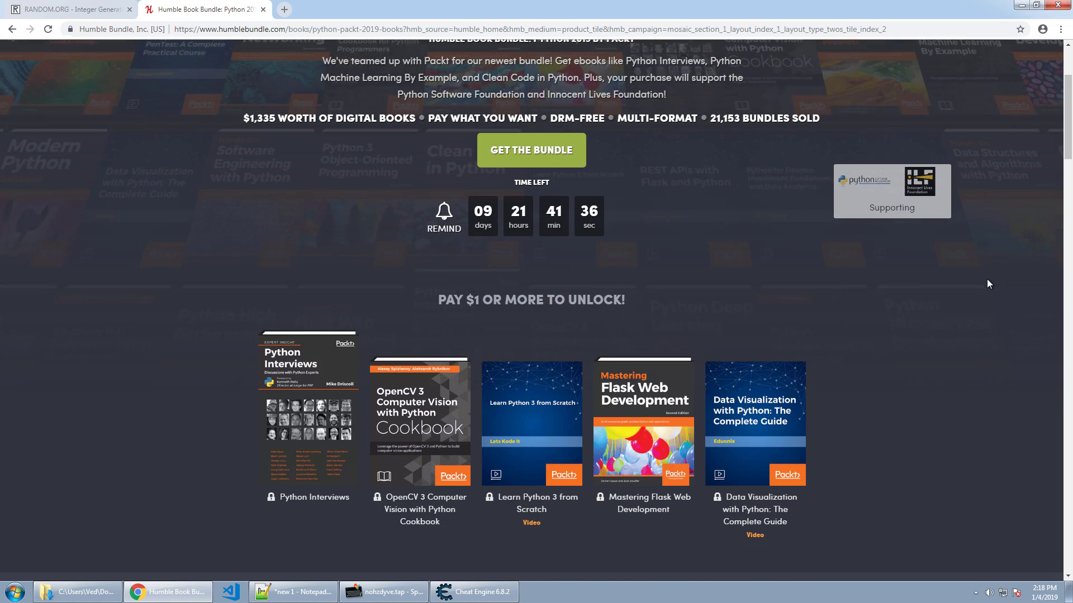
{"action": "scroll", "scroll_direction": "down", "scroll_amount": 3}
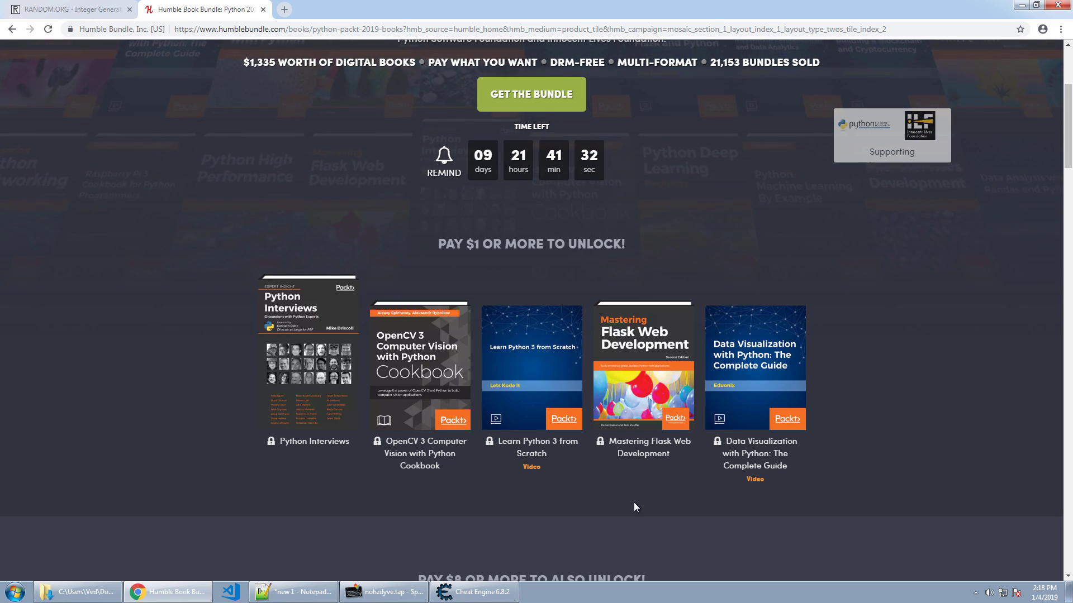
{"action": "mouse_move", "coordinate": [933, 479]}
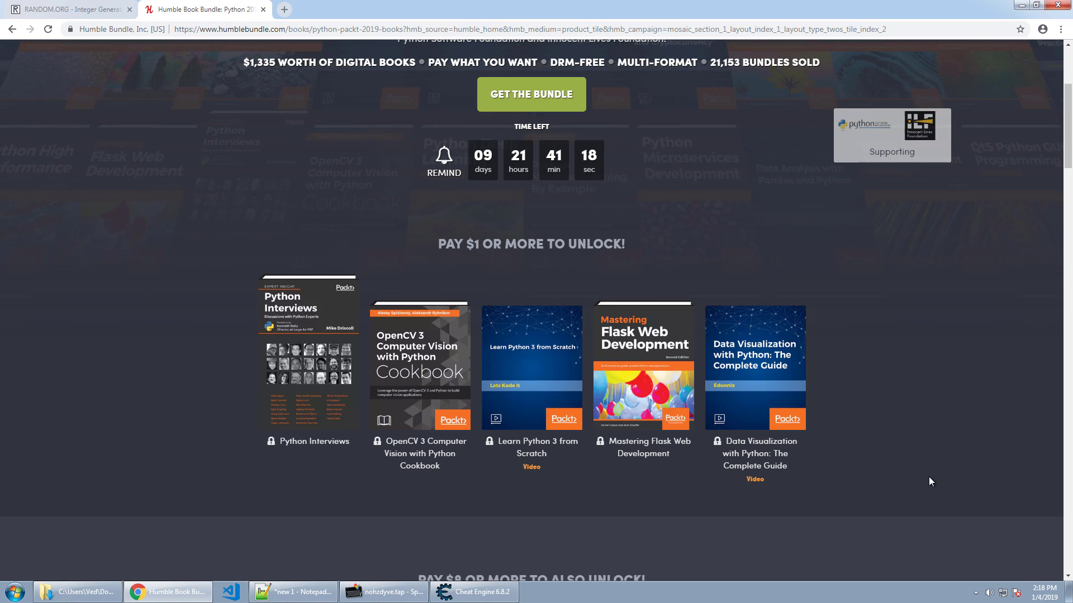
{"action": "mouse_move", "coordinate": [942, 457]}
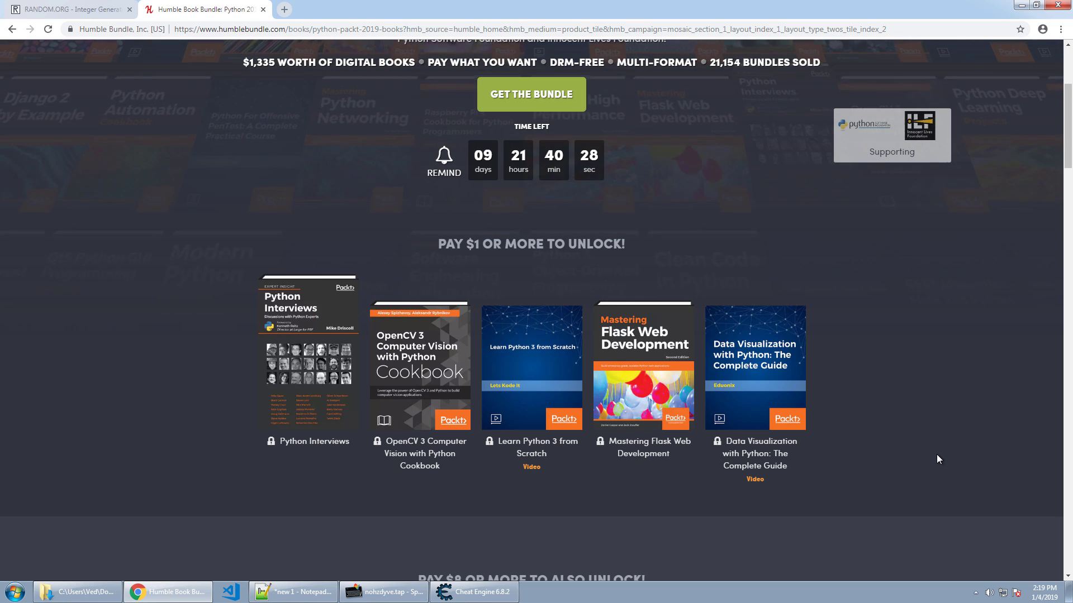
Scroll on to the $8 tier, starting with Python Automation Cookbook
{"action": "scroll", "scroll_direction": "down", "scroll_amount": 3}
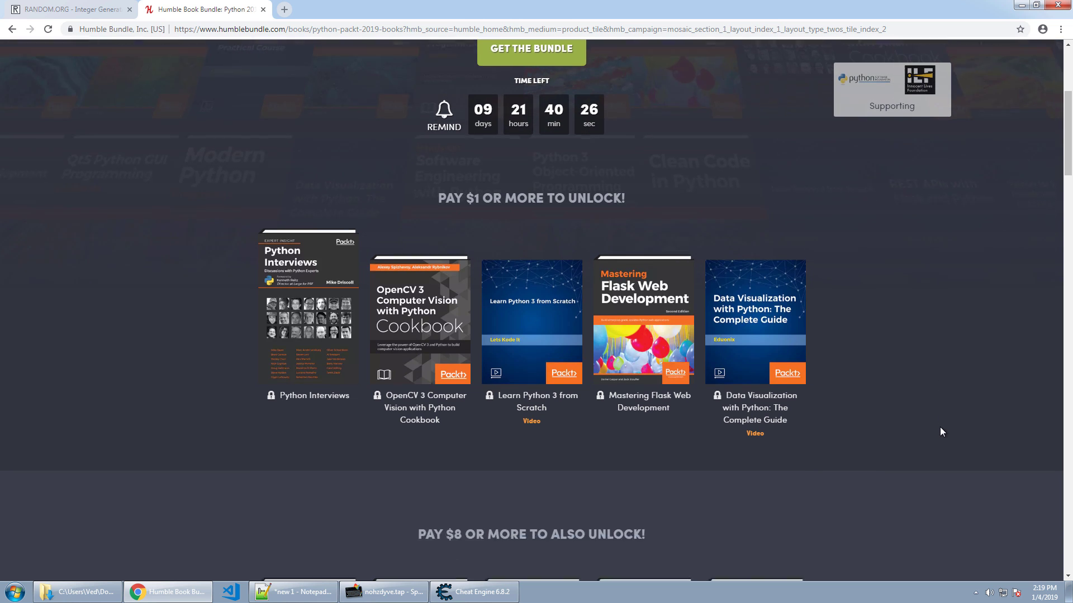
{"action": "scroll", "scroll_direction": "down", "scroll_amount": 3}
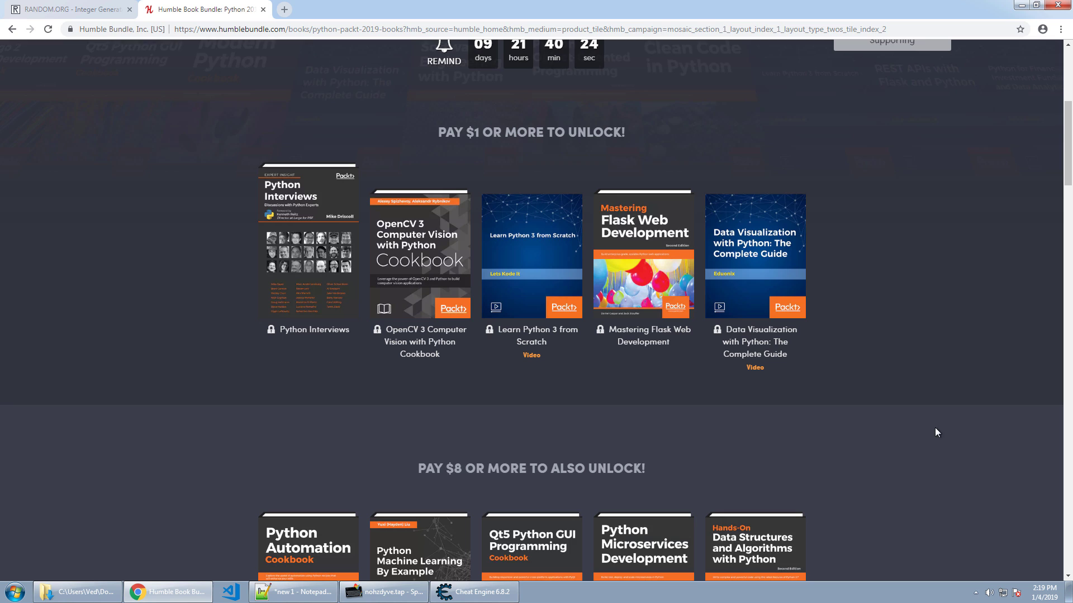
{"action": "mouse_move", "coordinate": [458, 398]}
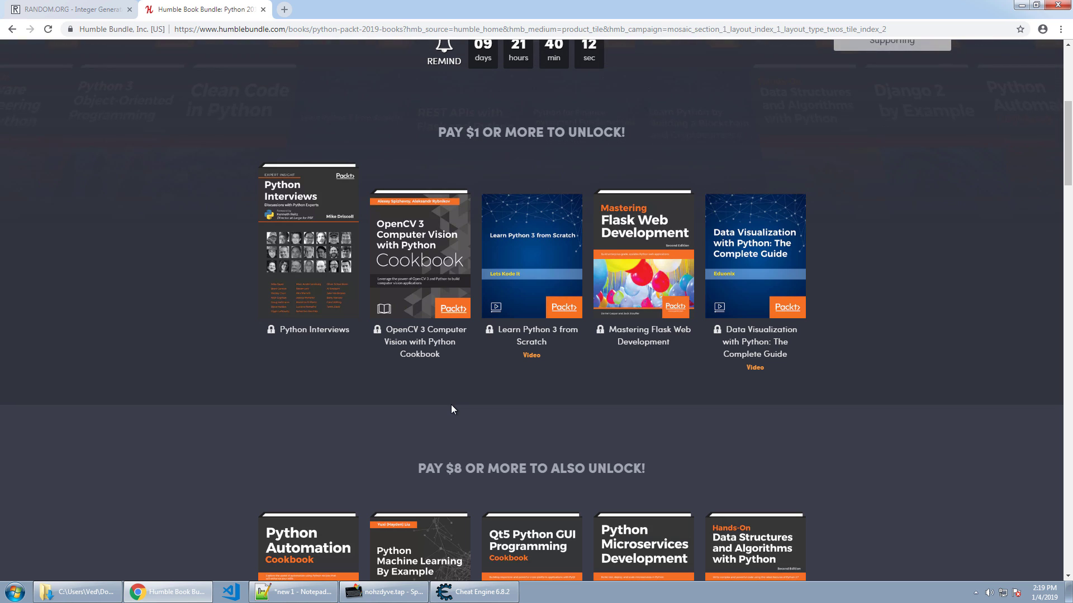
{"action": "mouse_move", "coordinate": [478, 435]}
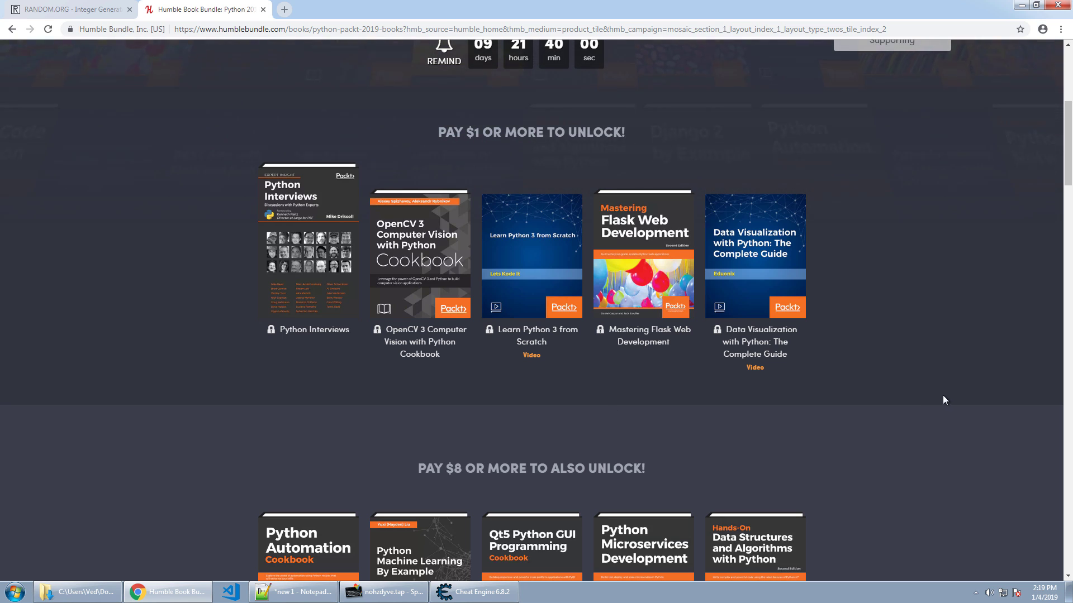
{"action": "mouse_move", "coordinate": [637, 438]}
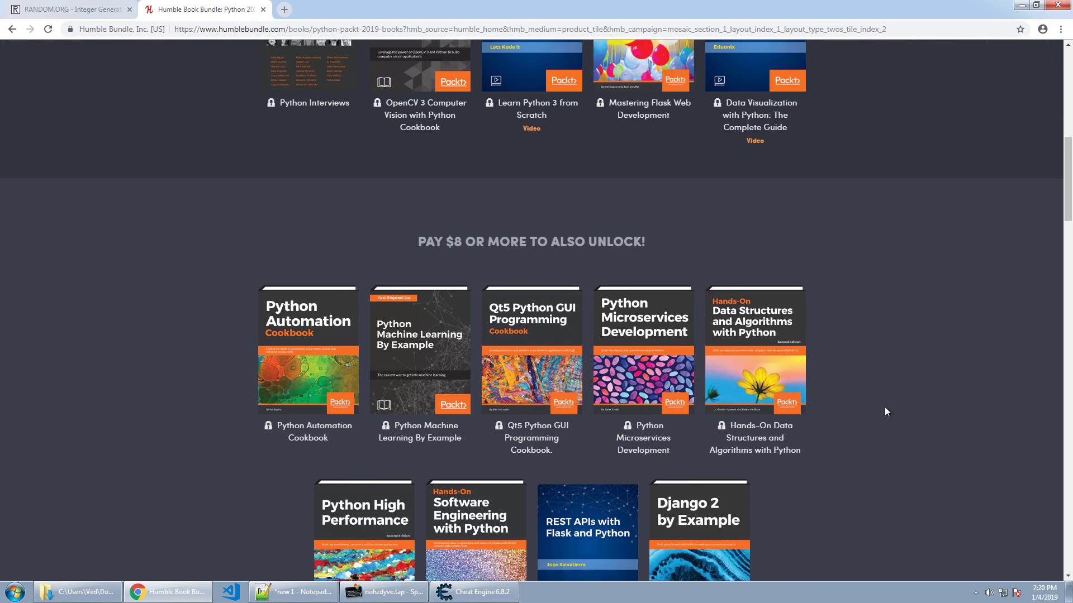
Scroll through all nine $8-tier books to Django 2 by Example and the $15 heading
{"action": "scroll", "scroll_direction": "down", "scroll_amount": 3}
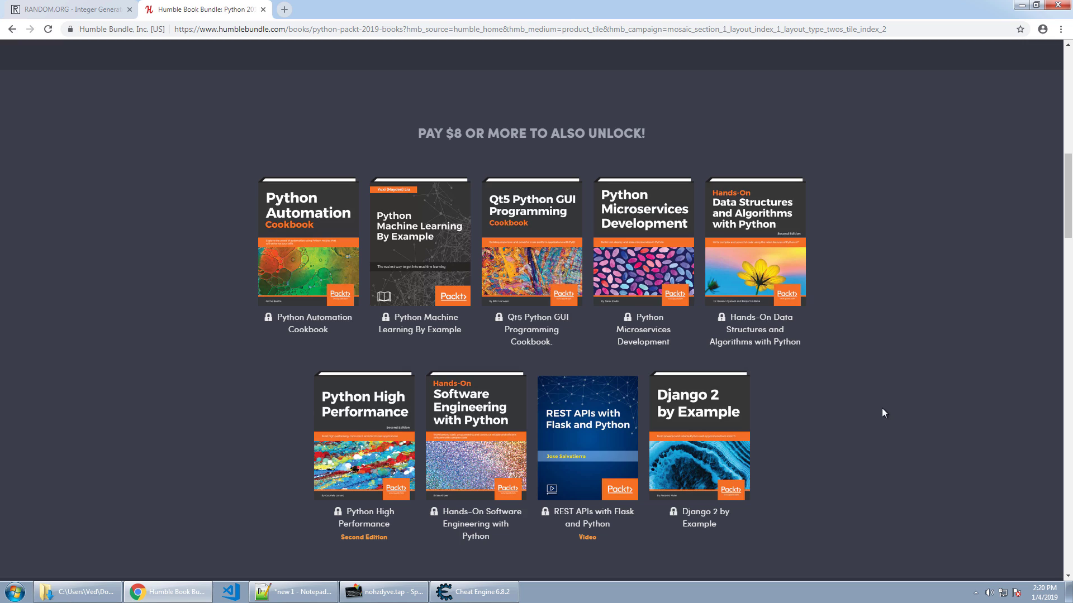
{"action": "scroll", "scroll_direction": "down", "scroll_amount": 3}
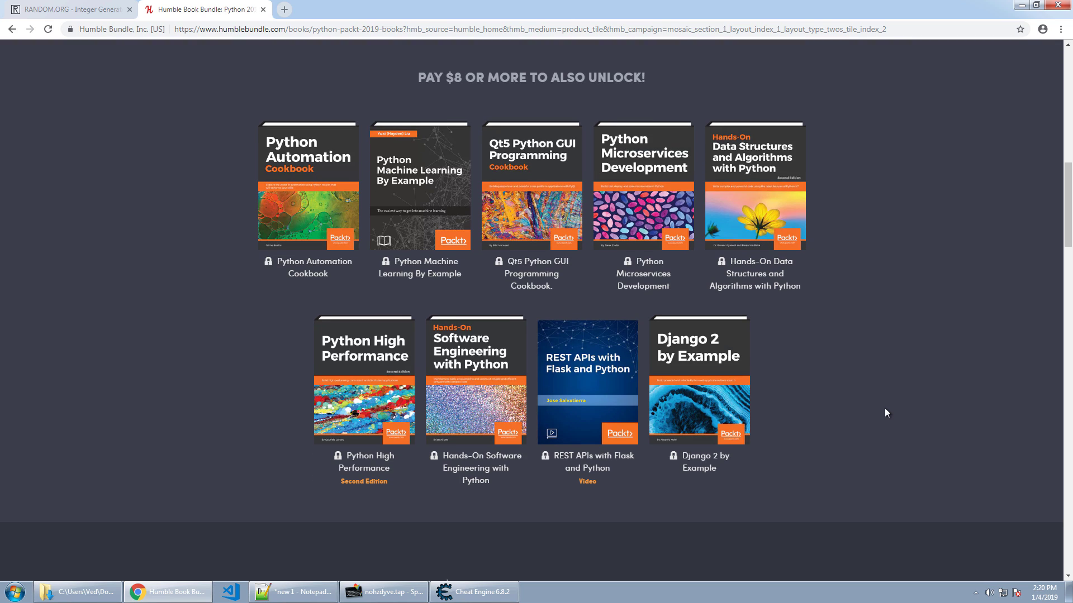
{"action": "mouse_move", "coordinate": [890, 414]}
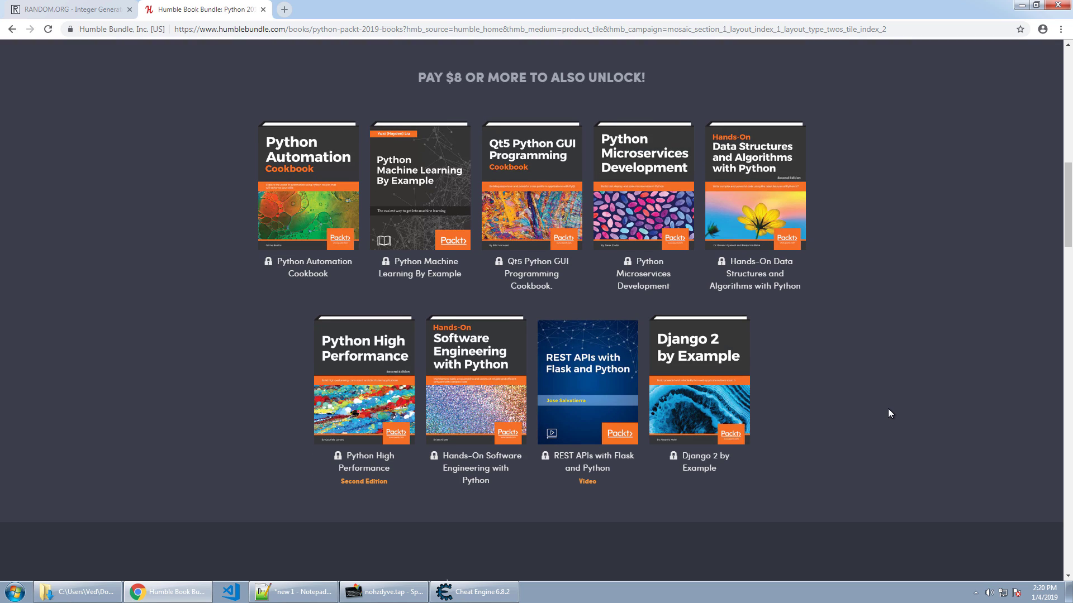
{"action": "mouse_move", "coordinate": [954, 410]}
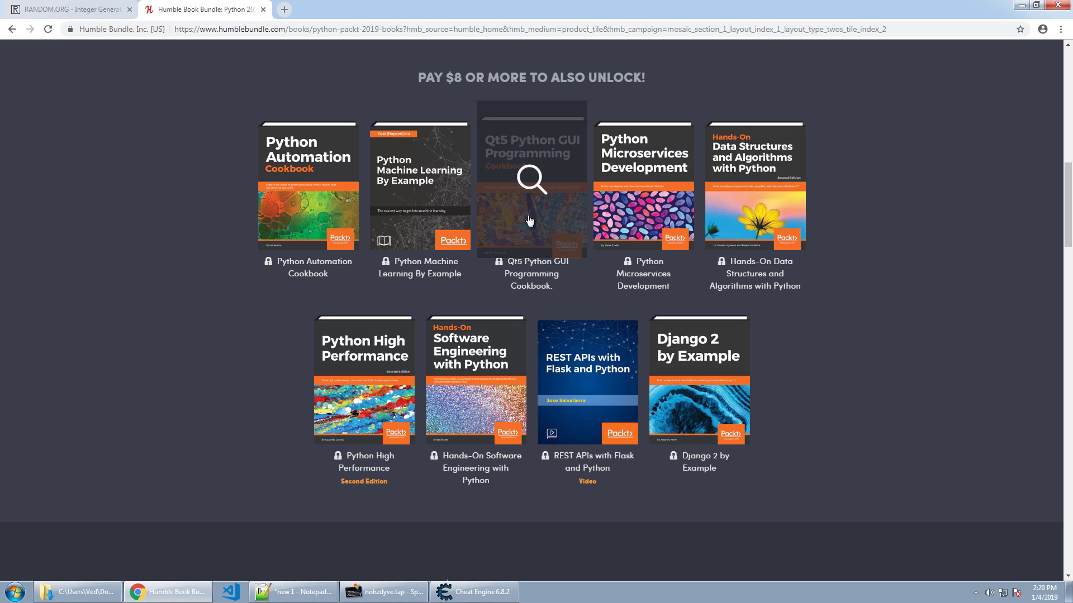
{"action": "mouse_move", "coordinate": [945, 391]}
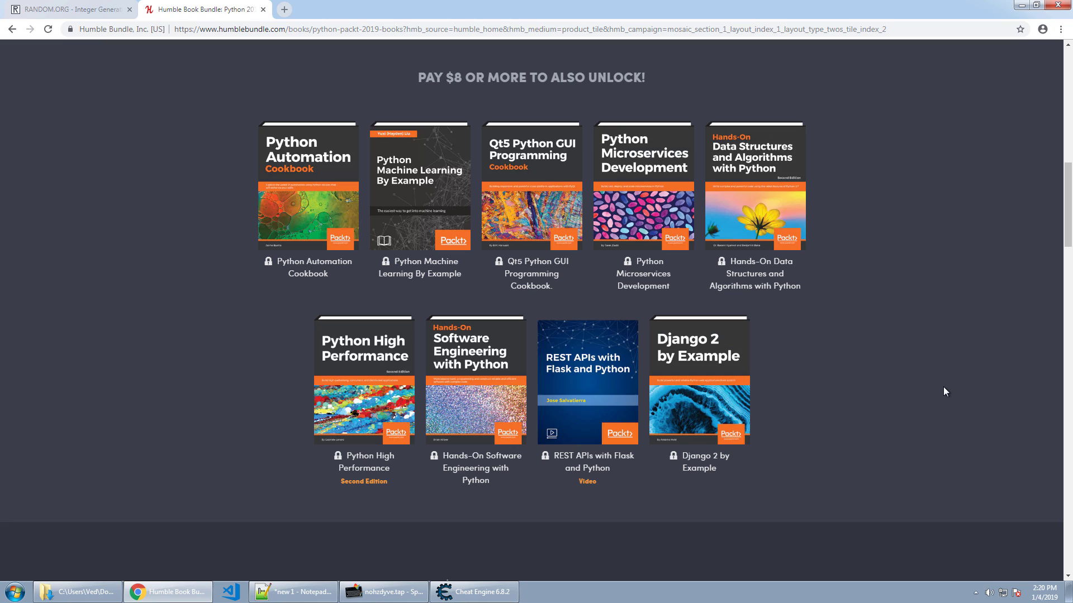
{"action": "mouse_move", "coordinate": [994, 402]}
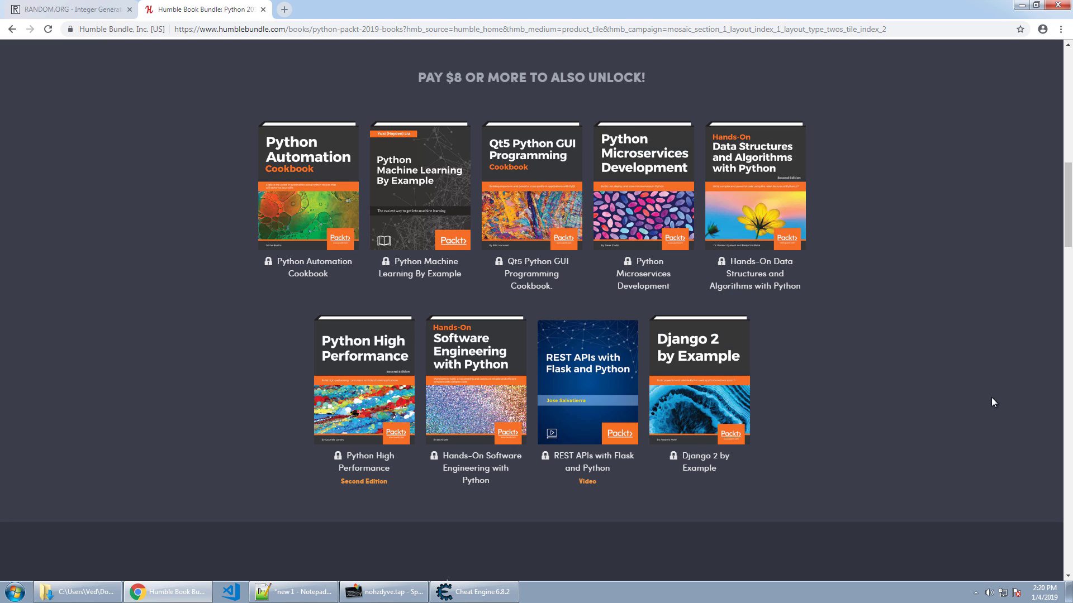
{"action": "mouse_move", "coordinate": [994, 441]}
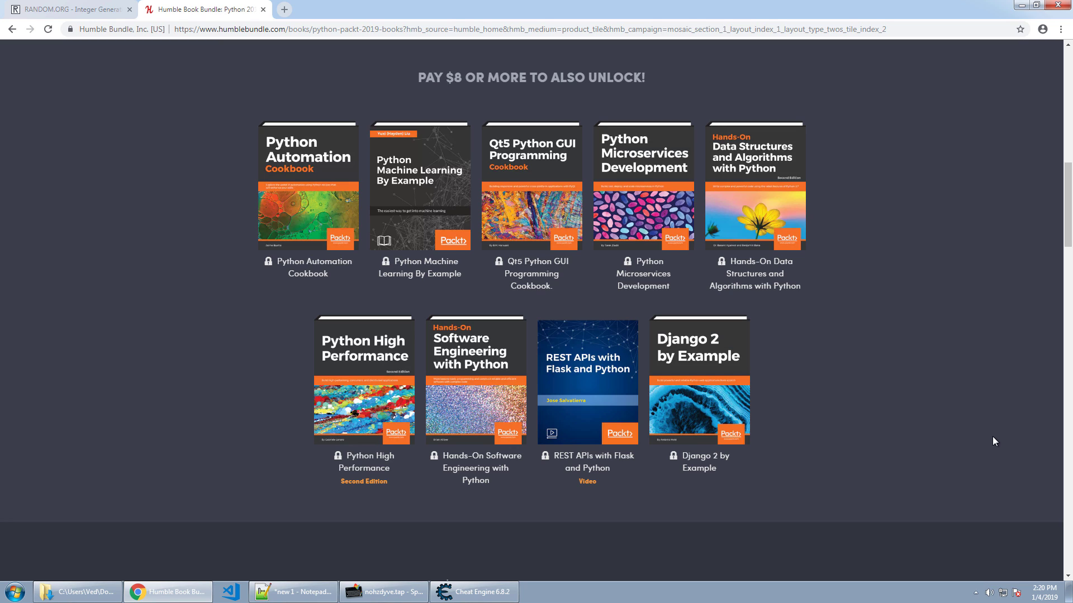
{"action": "mouse_move", "coordinate": [984, 455]}
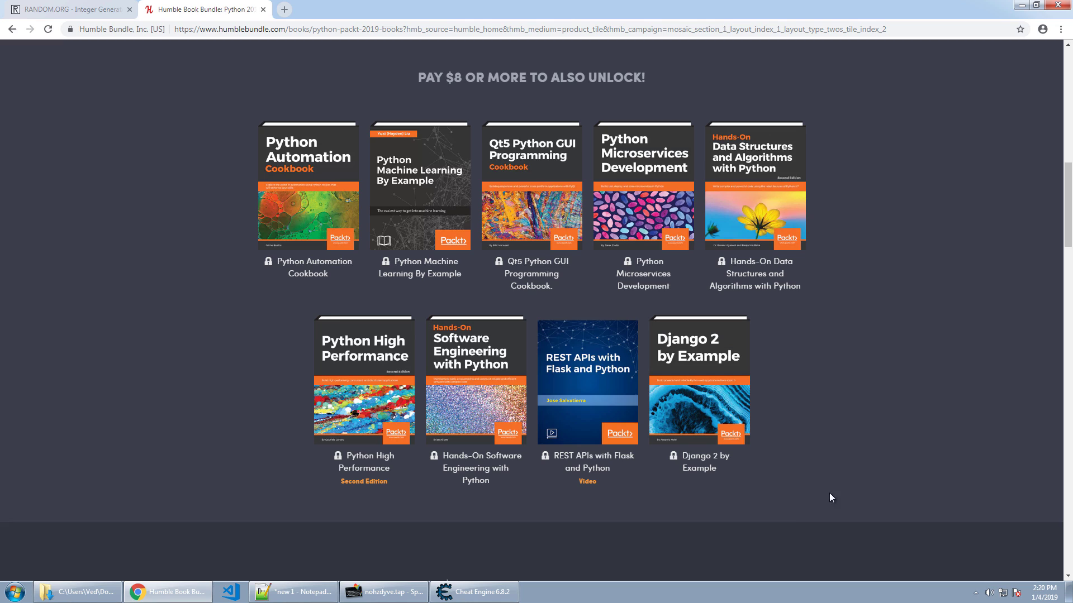
{"action": "mouse_move", "coordinate": [469, 499]}
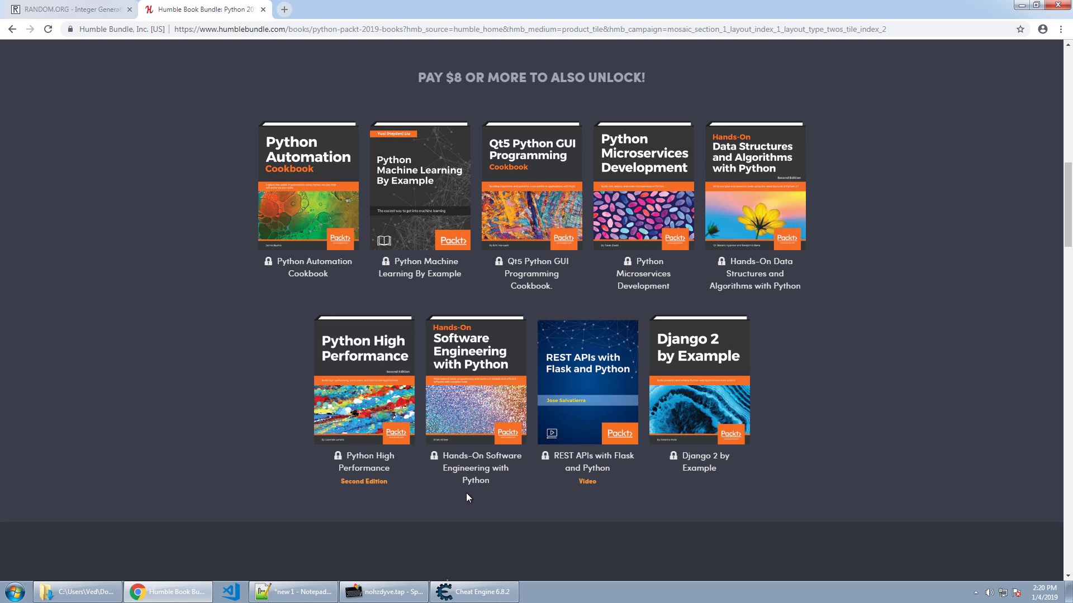
{"action": "mouse_move", "coordinate": [947, 336]}
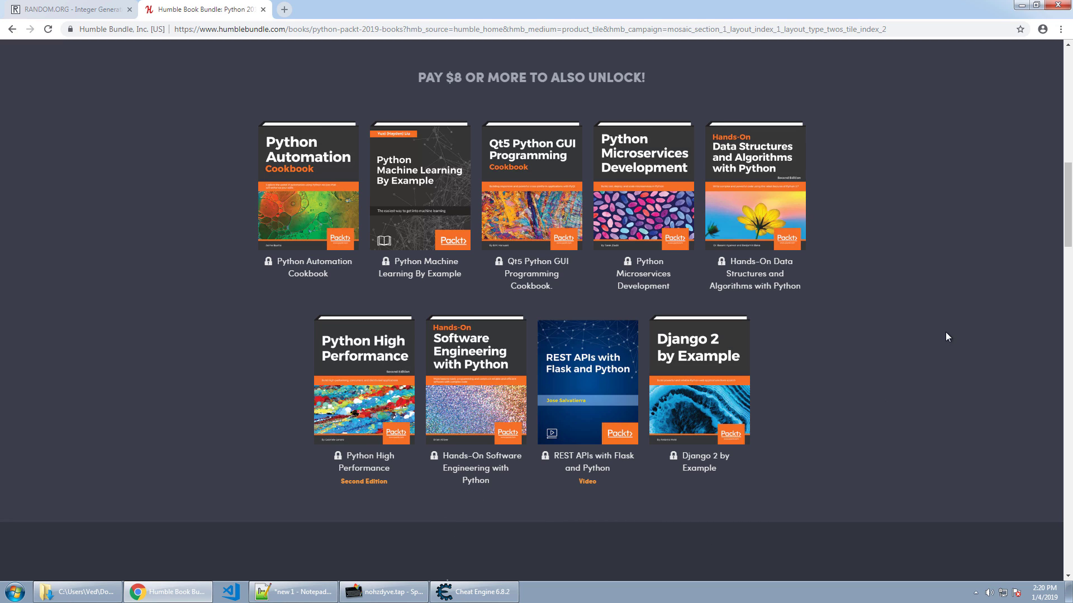
{"action": "scroll", "scroll_direction": "down", "scroll_amount": 3}
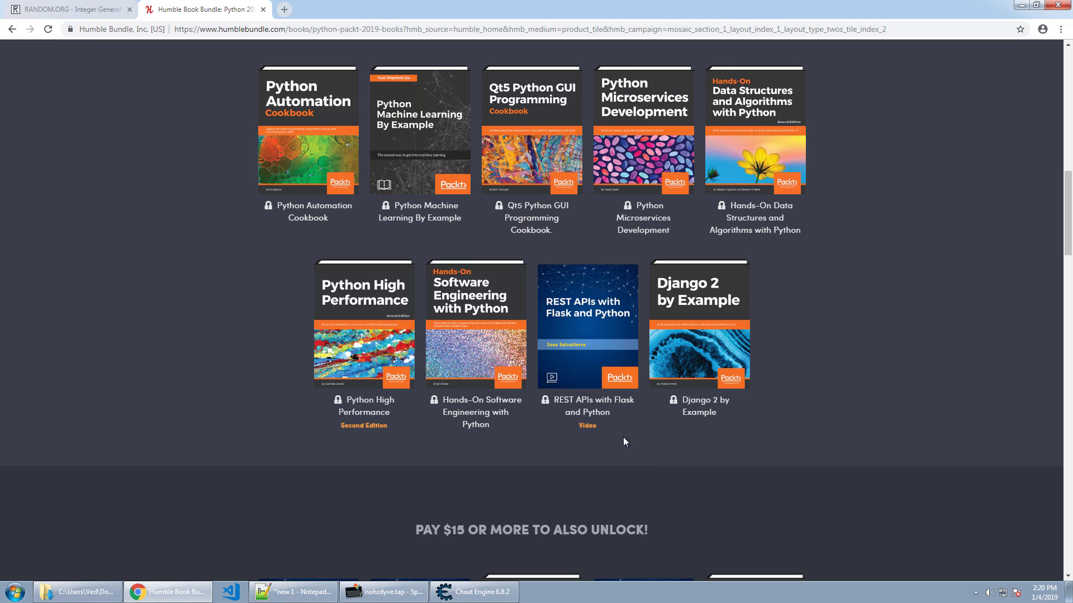
{"action": "mouse_move", "coordinate": [615, 438]}
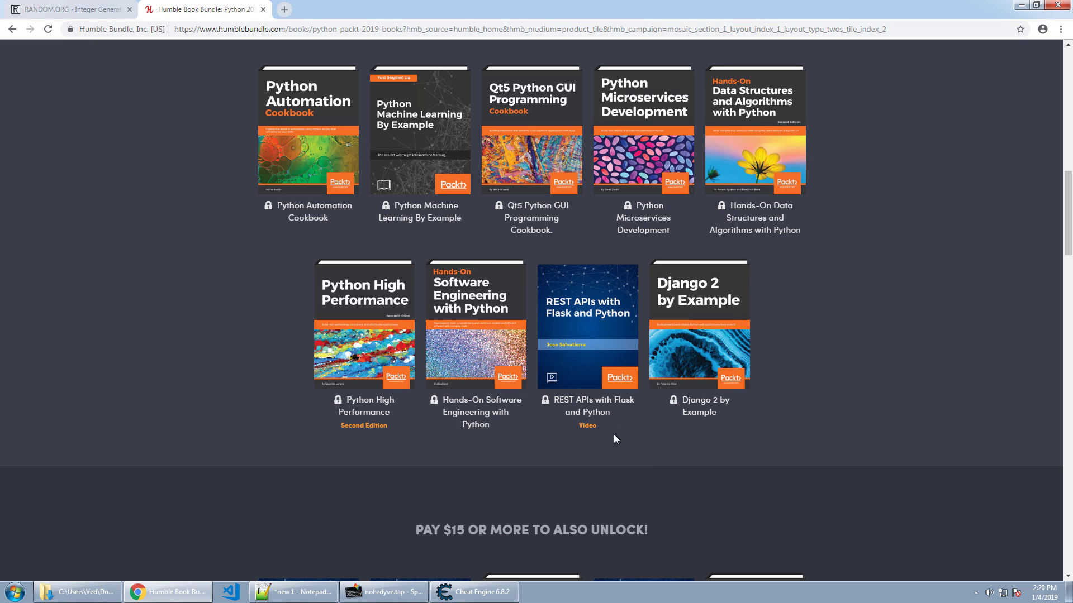
{"action": "mouse_move", "coordinate": [613, 470]}
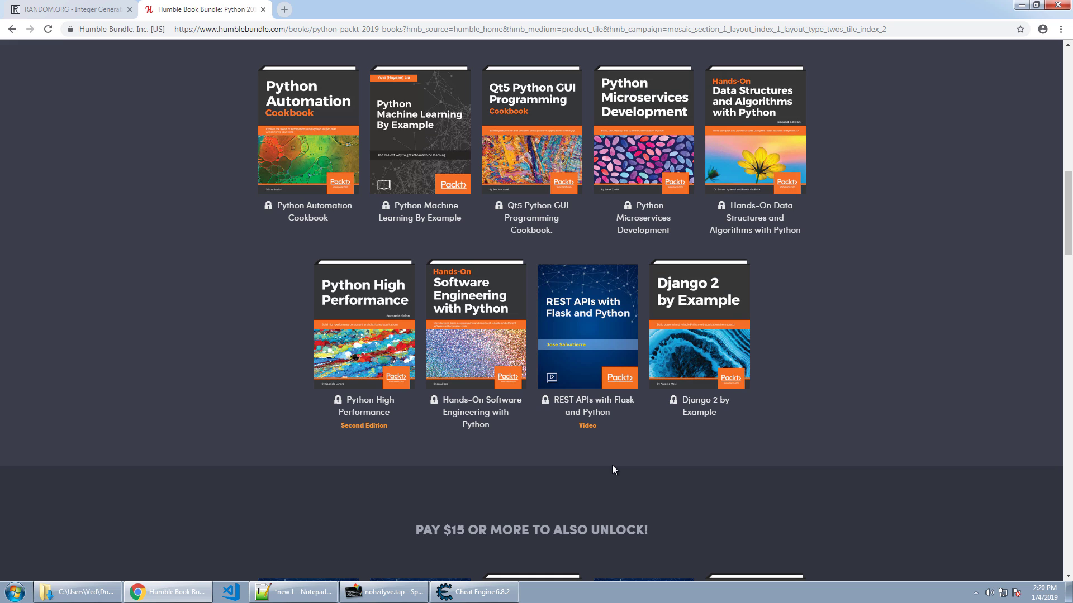
{"action": "mouse_move", "coordinate": [815, 467]}
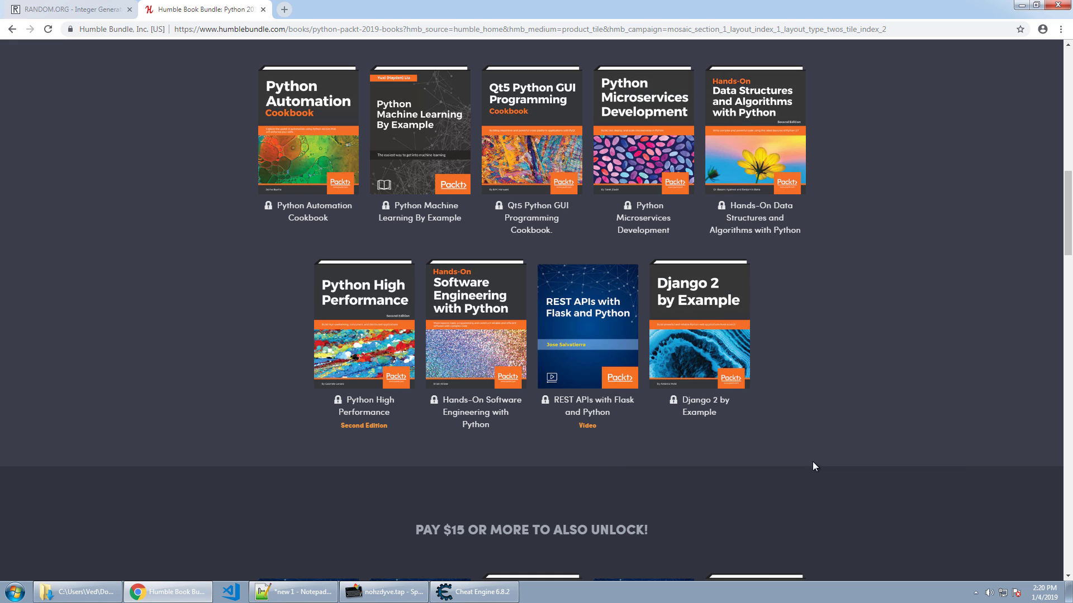
{"action": "scroll", "scroll_direction": "down", "scroll_amount": 3}
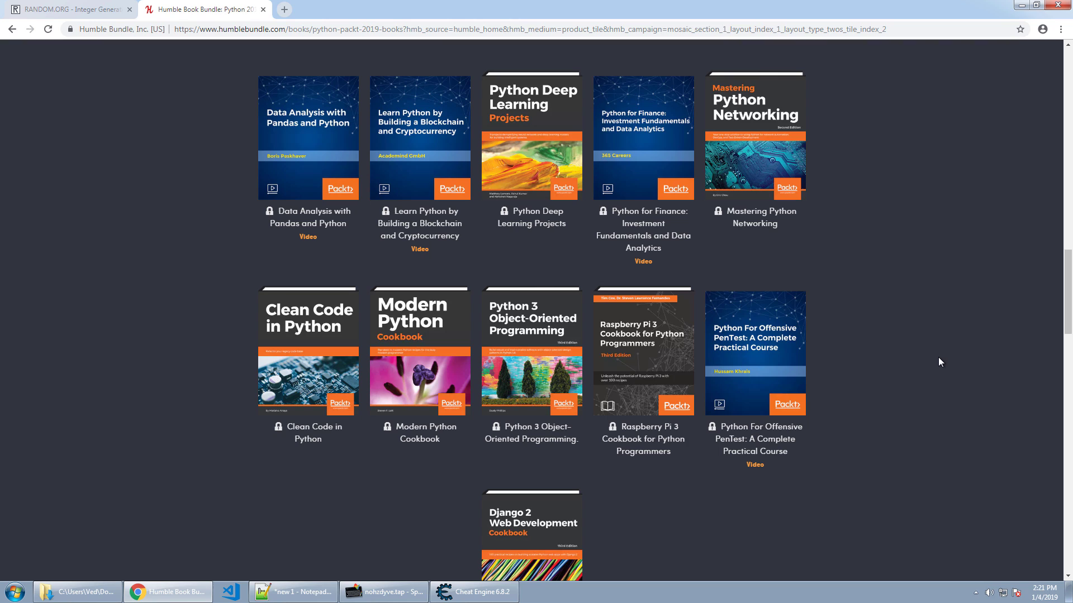
{"action": "mouse_move", "coordinate": [875, 201]}
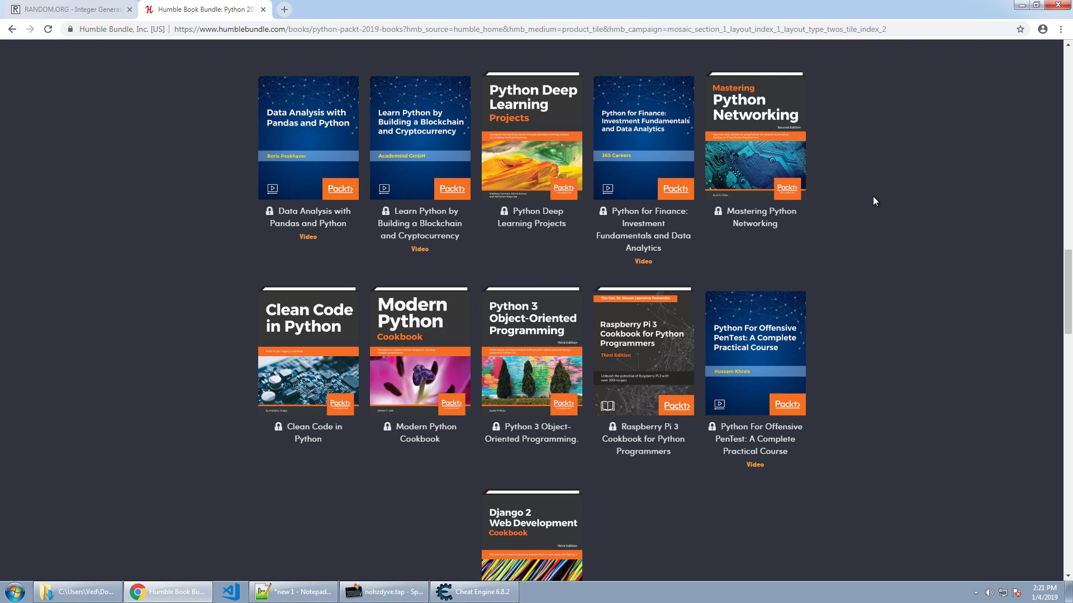
{"action": "scroll", "scroll_direction": "down", "scroll_amount": 3}
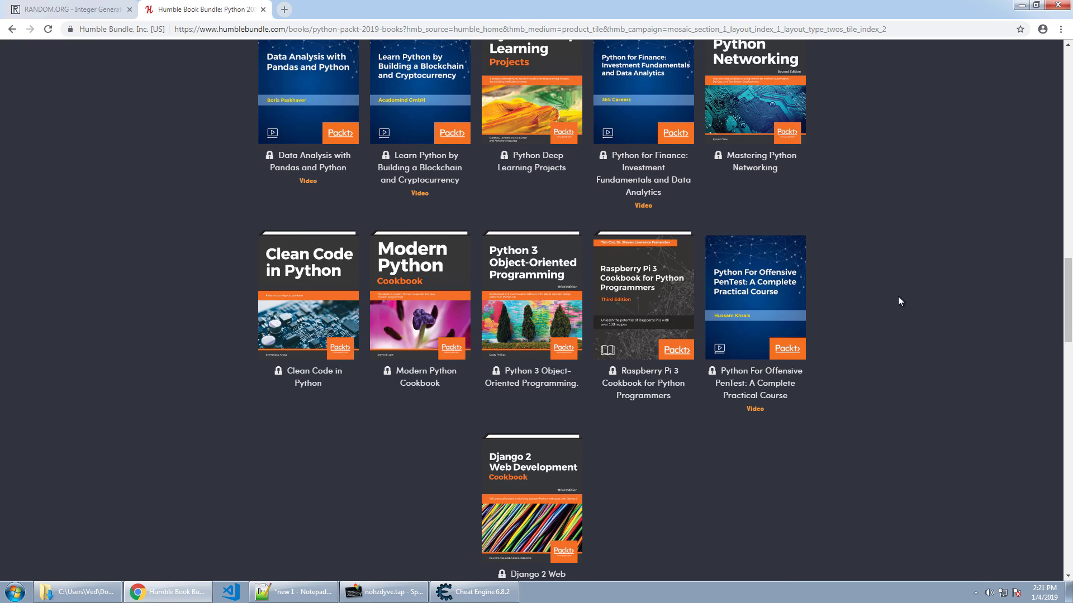
{"action": "mouse_move", "coordinate": [833, 322]}
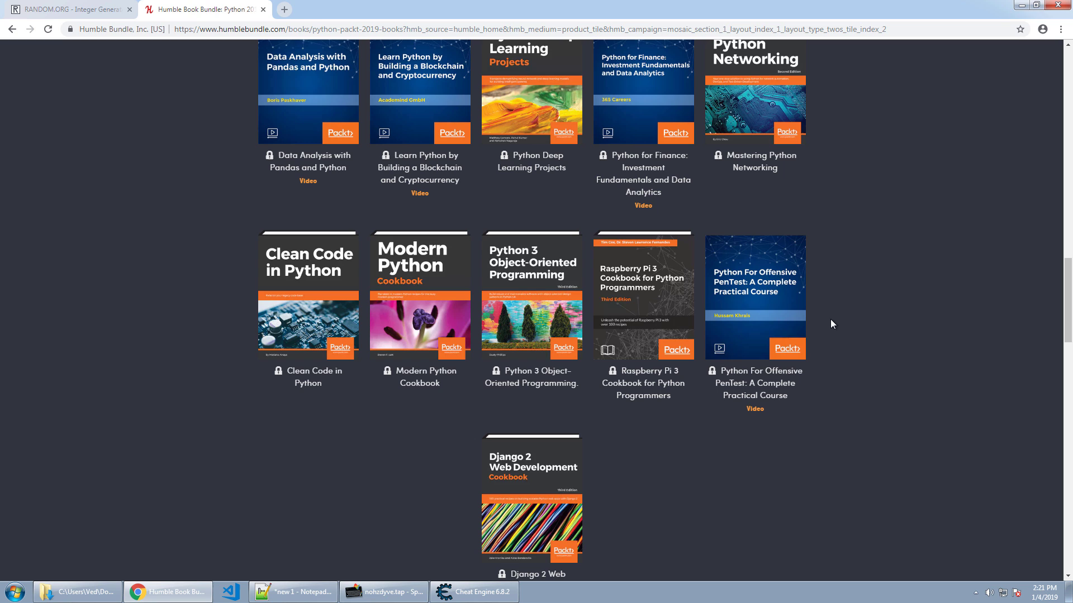
{"action": "mouse_move", "coordinate": [843, 401]}
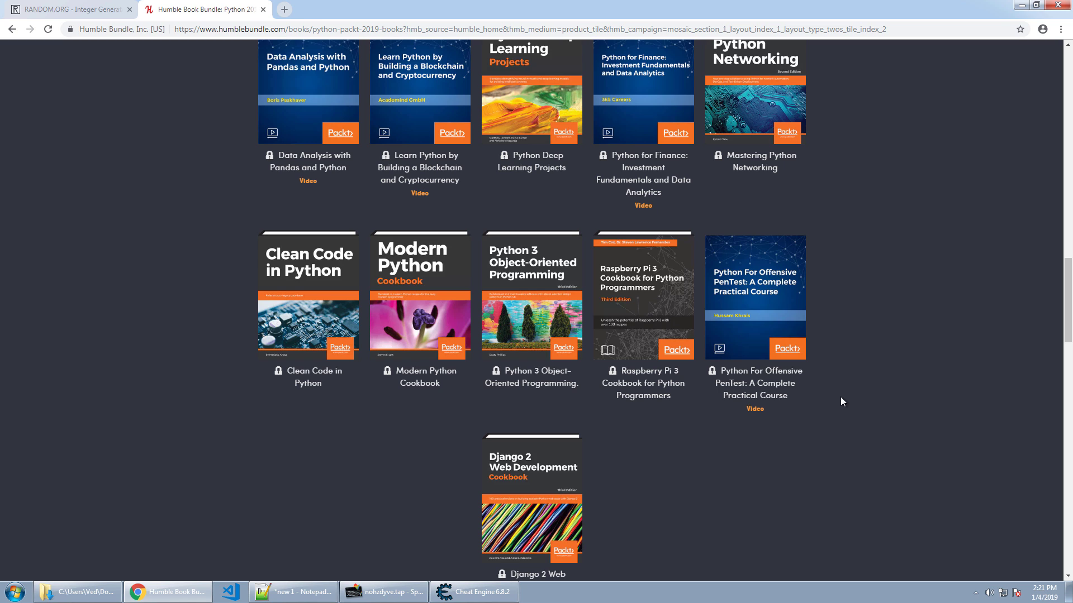
{"action": "scroll", "scroll_direction": "down", "scroll_amount": 3}
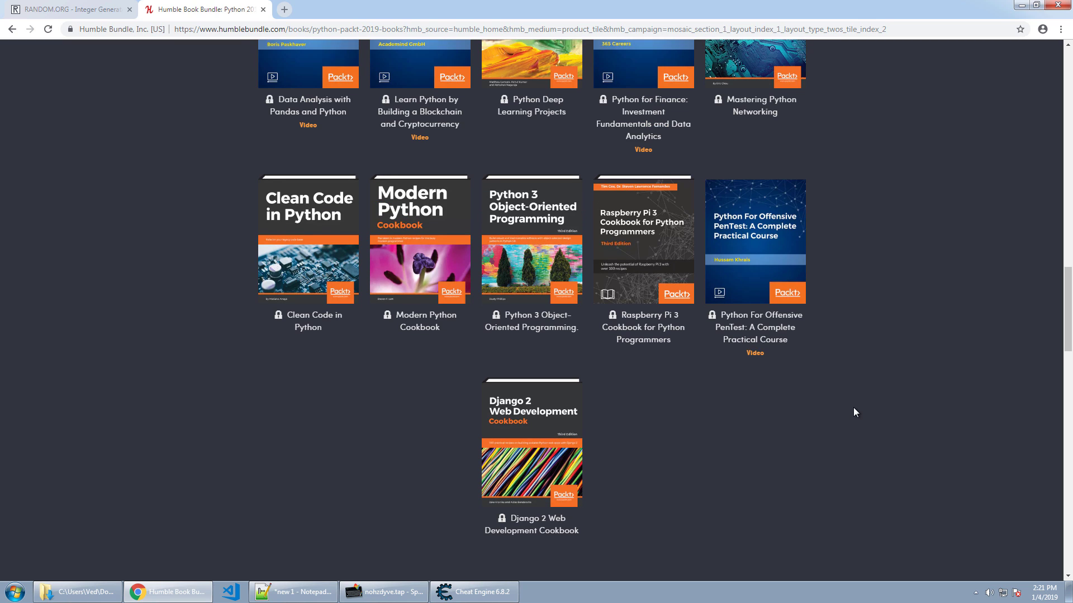
{"action": "mouse_move", "coordinate": [859, 416]}
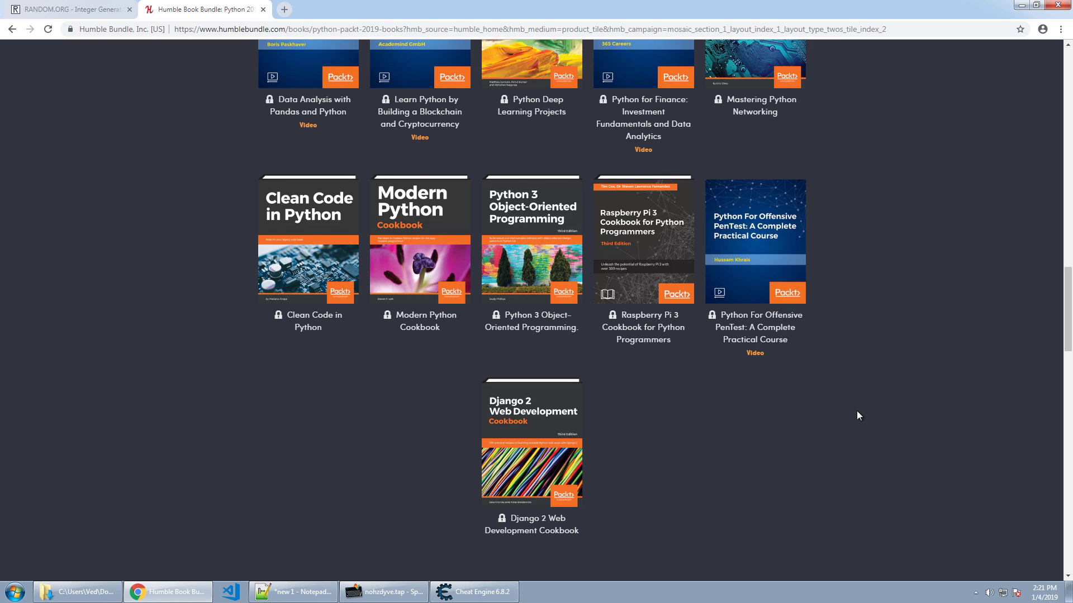
{"action": "scroll", "scroll_direction": "down", "scroll_amount": 3}
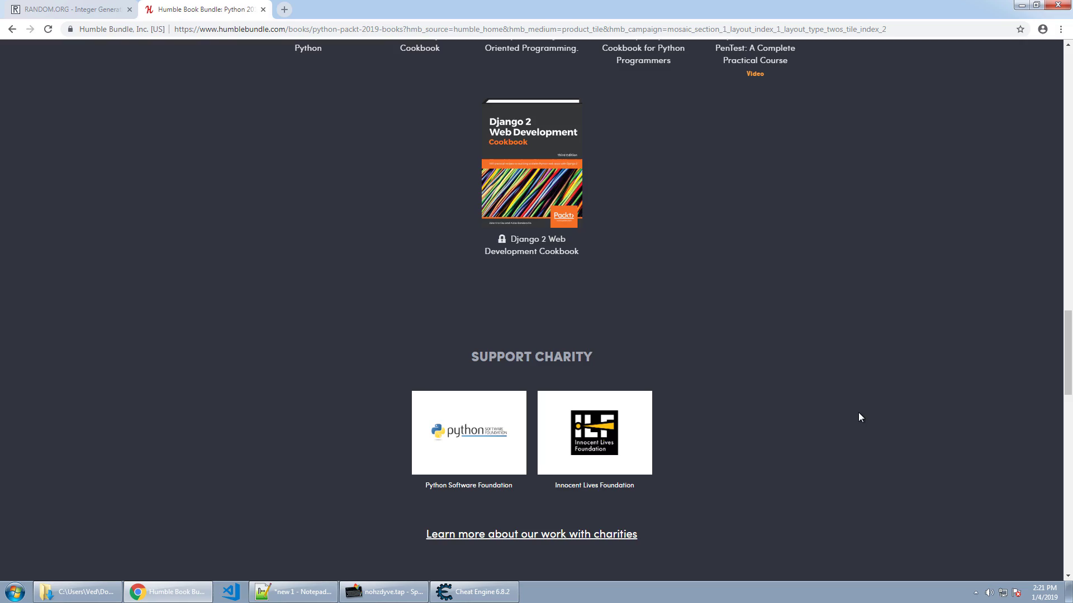
{"action": "scroll", "scroll_direction": "up", "scroll_amount": 3}
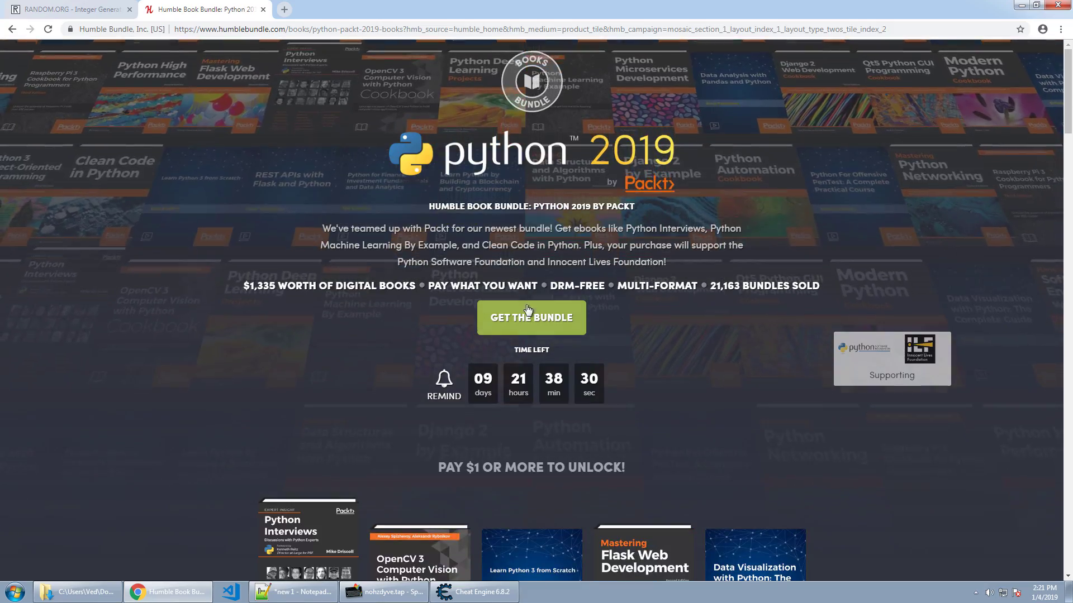
Choose the $15 bundle price and expand the Packt, charity and Humble Tip split
{"action": "left_click", "coordinate": [531, 318]}
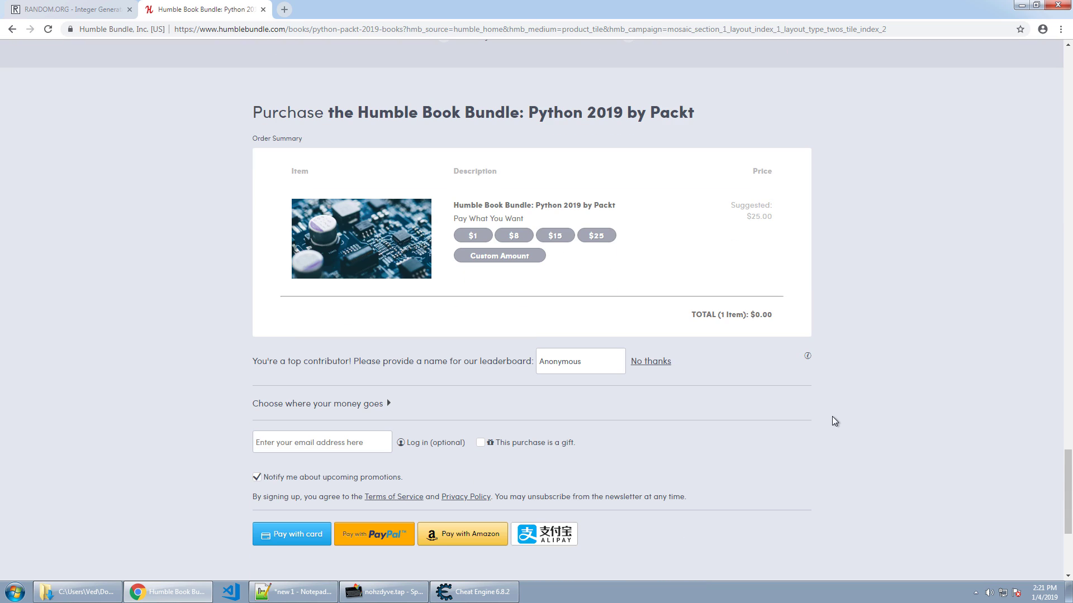
{"action": "mouse_move", "coordinate": [688, 297]}
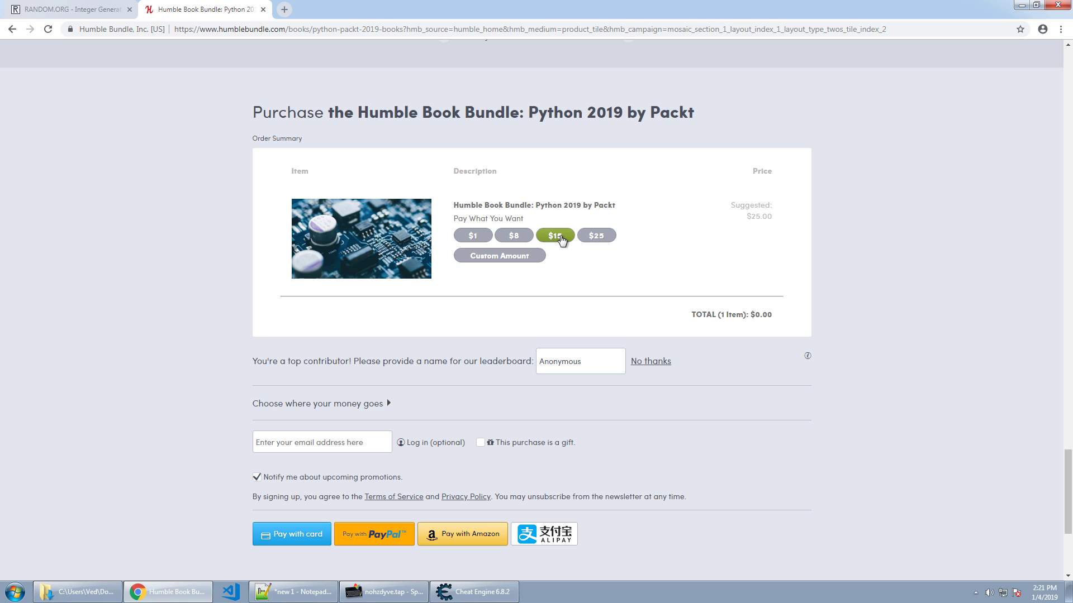
{"action": "left_click", "coordinate": [555, 235]}
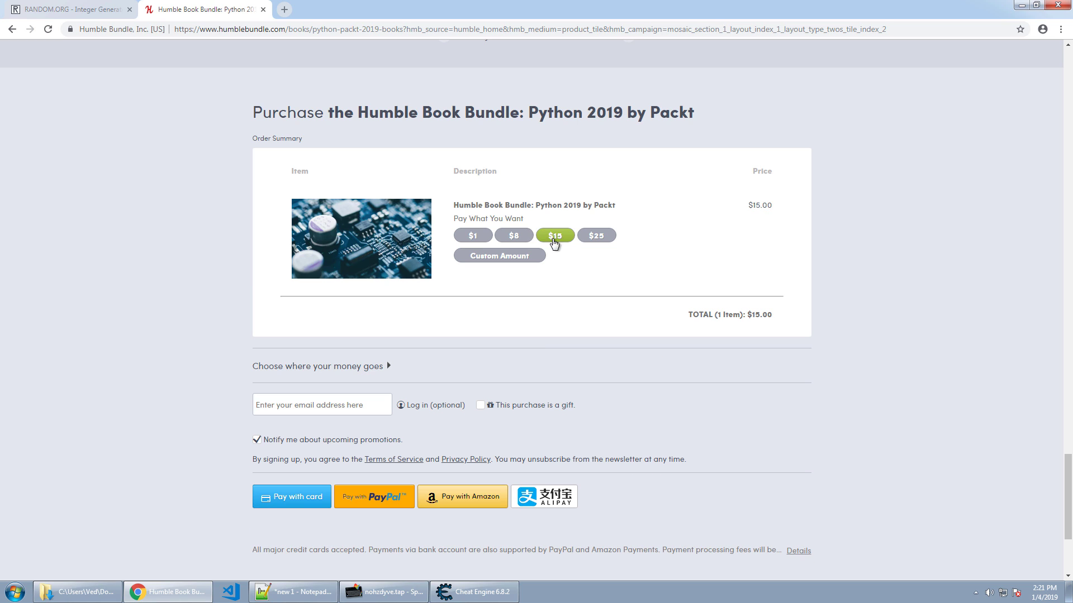
{"action": "mouse_move", "coordinate": [363, 371]}
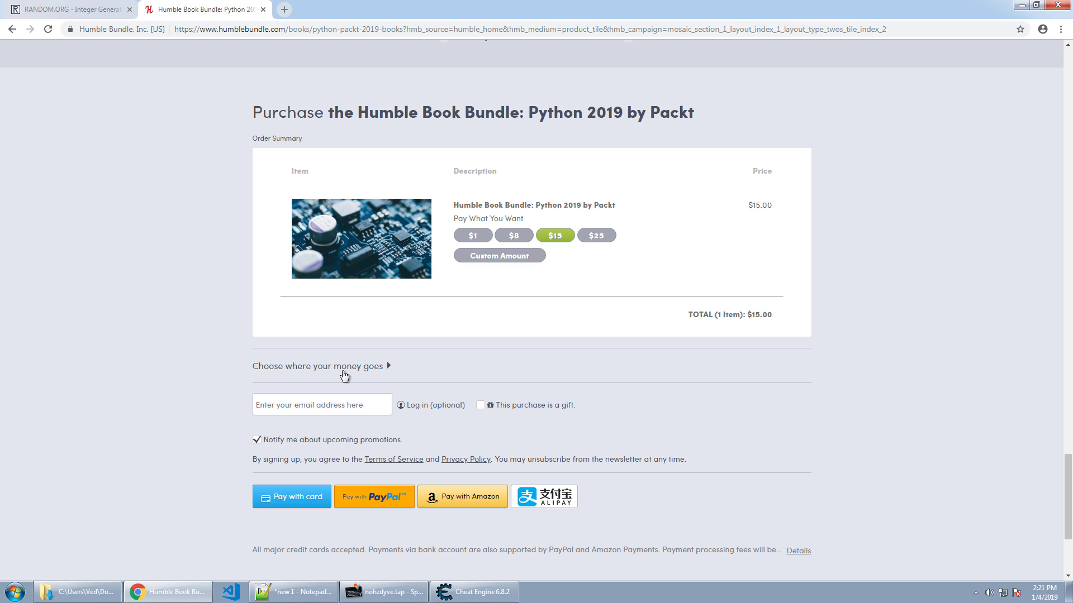
{"action": "left_click", "coordinate": [317, 366]}
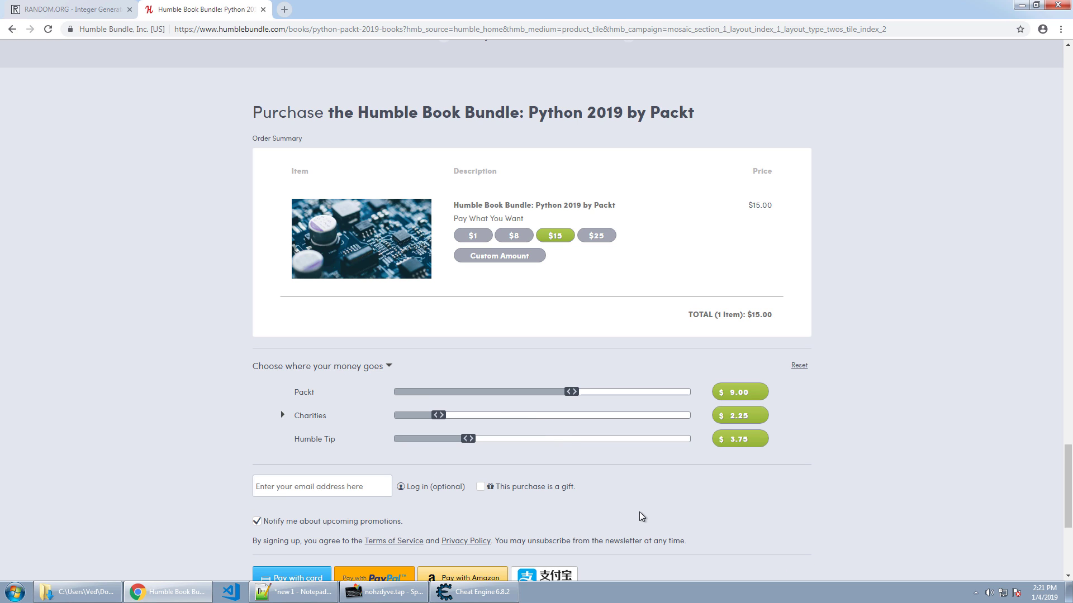
{"action": "mouse_move", "coordinate": [898, 50]}
{"action": "type", "text": "?"}
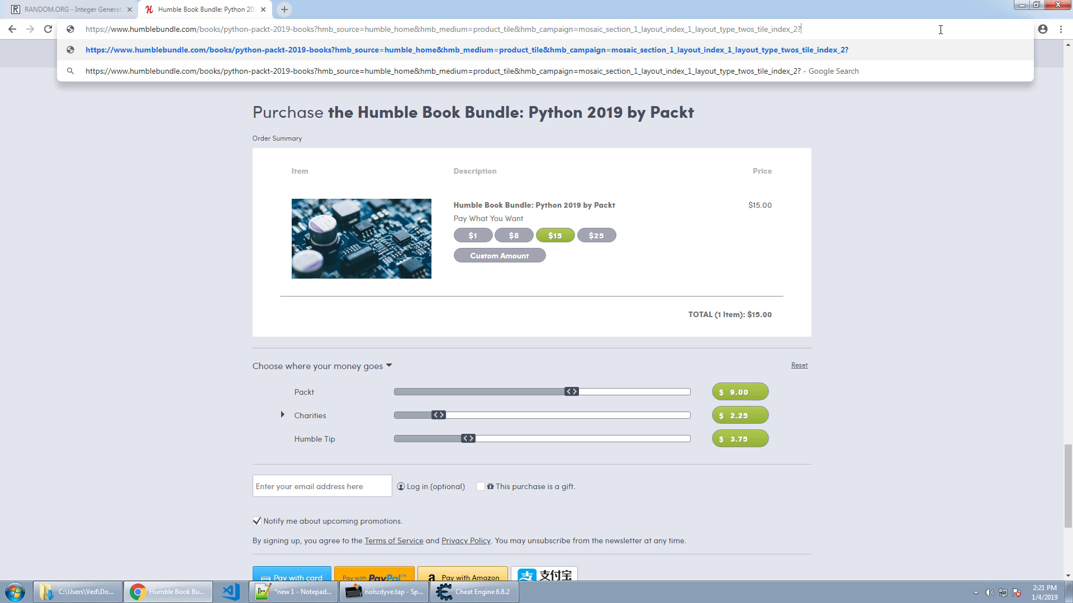
Append '&partner=hackhappy' to the bundle page URL, adding a hackhappy share
{"action": "type", "text": "partt"}
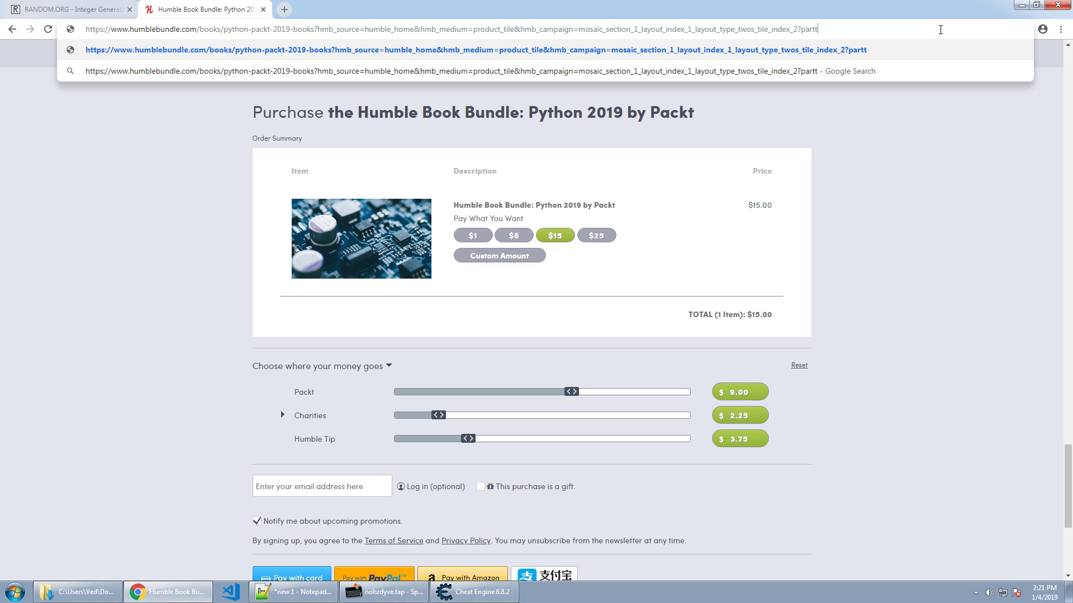
{"action": "type", "text": "ner"}
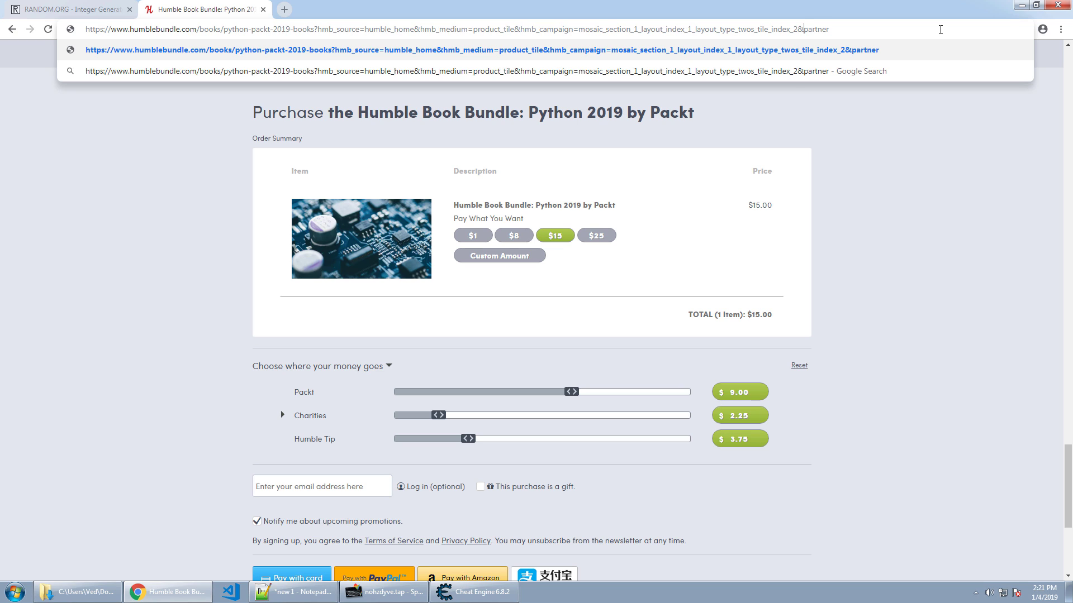
{"action": "type", "text": "hac"}
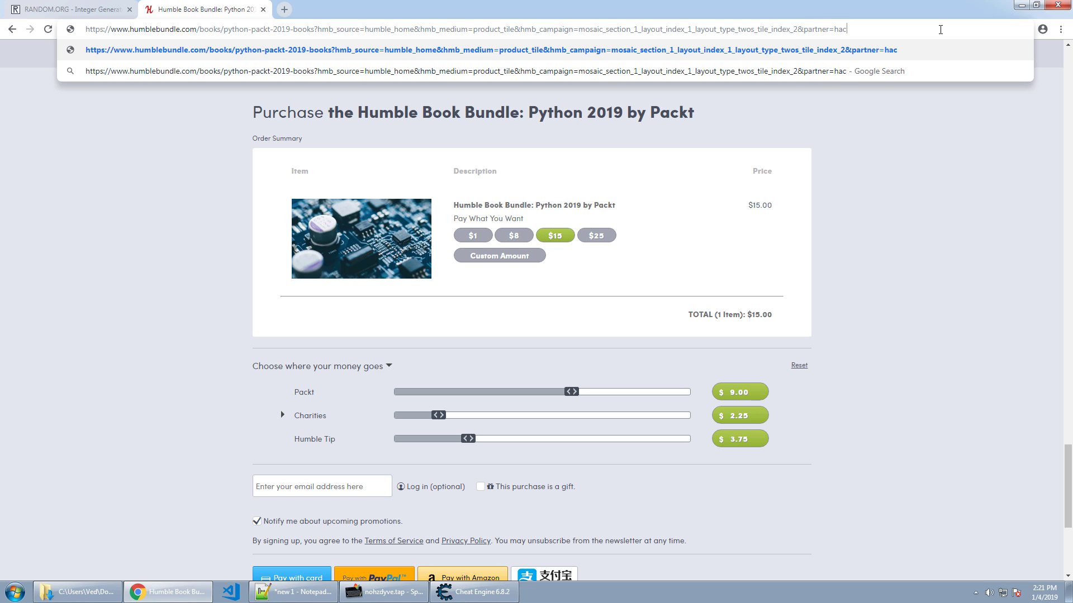
{"action": "type", "text": "khappy"}
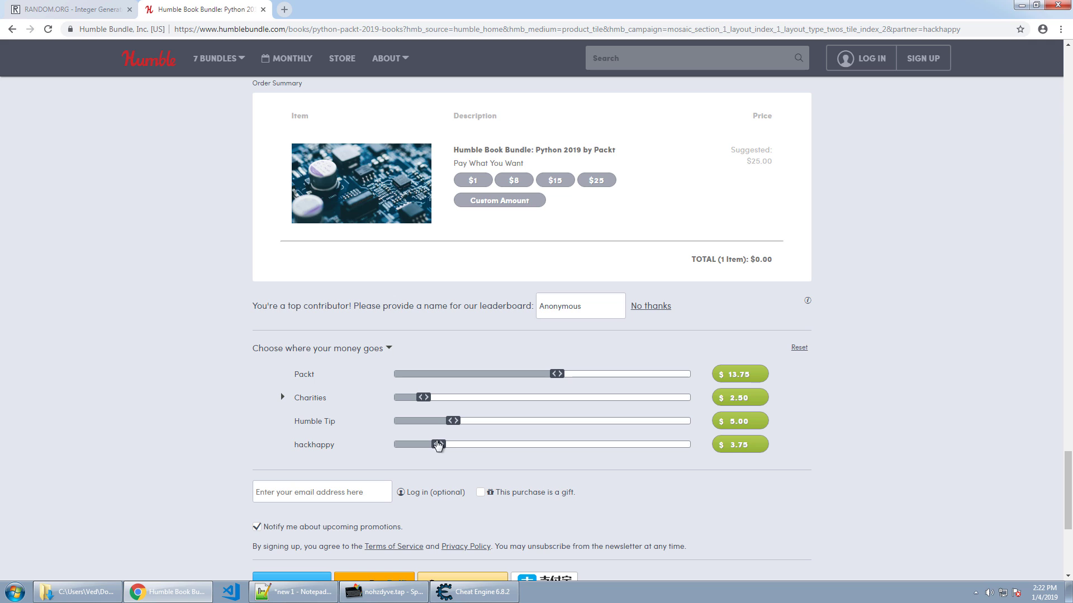
{"action": "left_click_drag", "start_coordinate": [438, 444], "coordinate": [609, 444]}
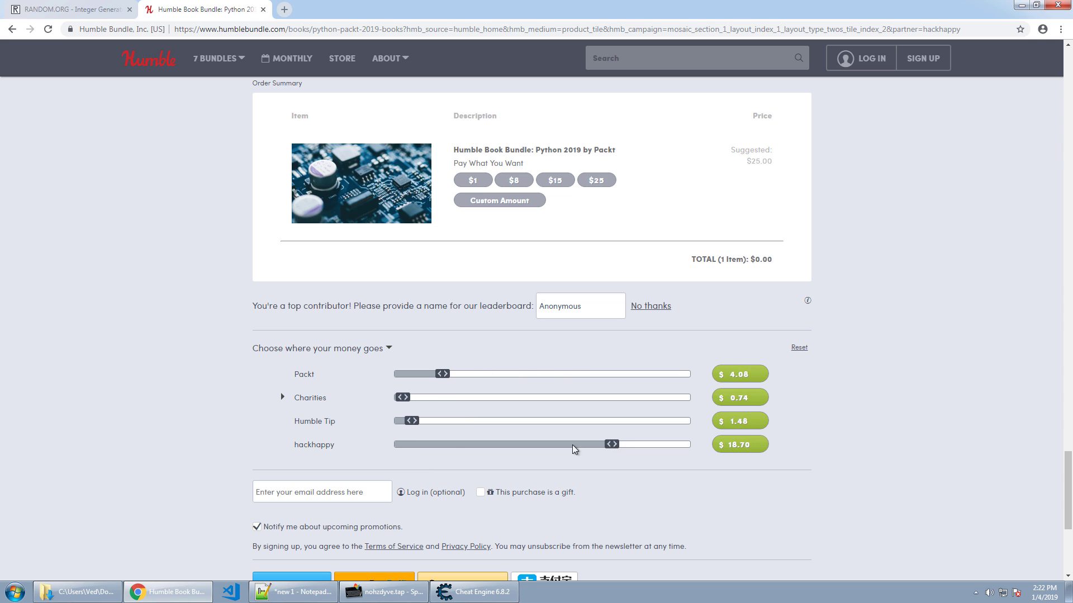
{"action": "left_click", "coordinate": [555, 180]}
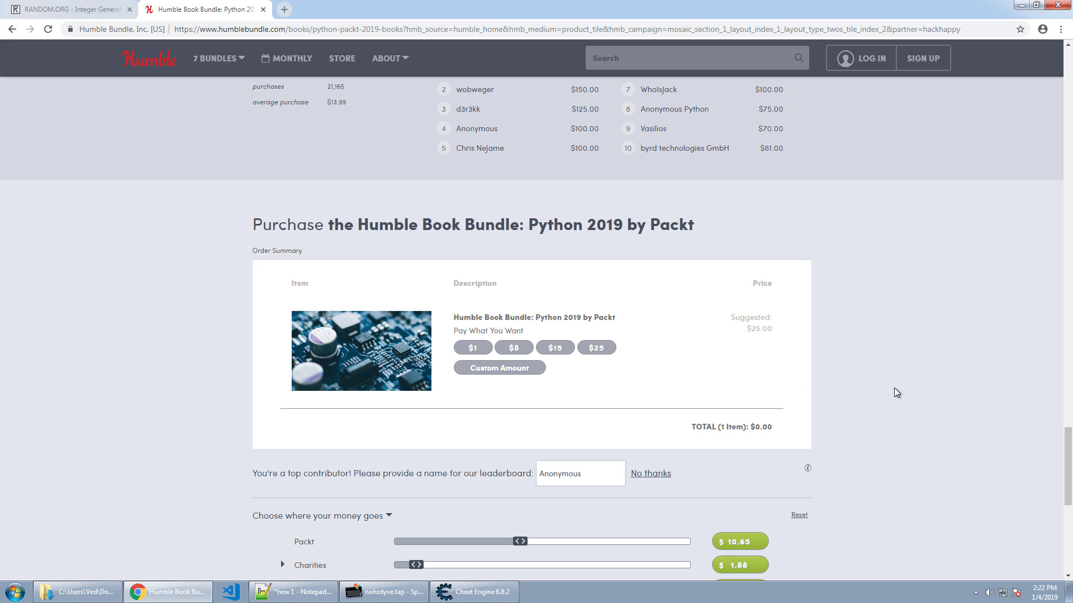
{"action": "scroll", "scroll_direction": "down", "scroll_amount": 3}
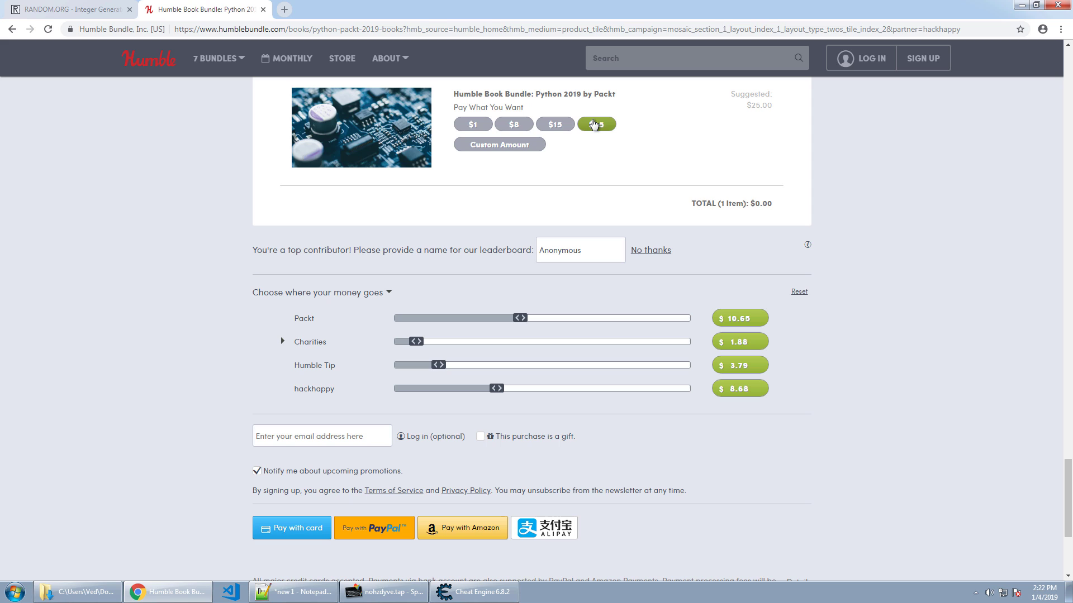
{"action": "left_click_drag", "start_coordinate": [497, 387], "coordinate": [521, 388]}
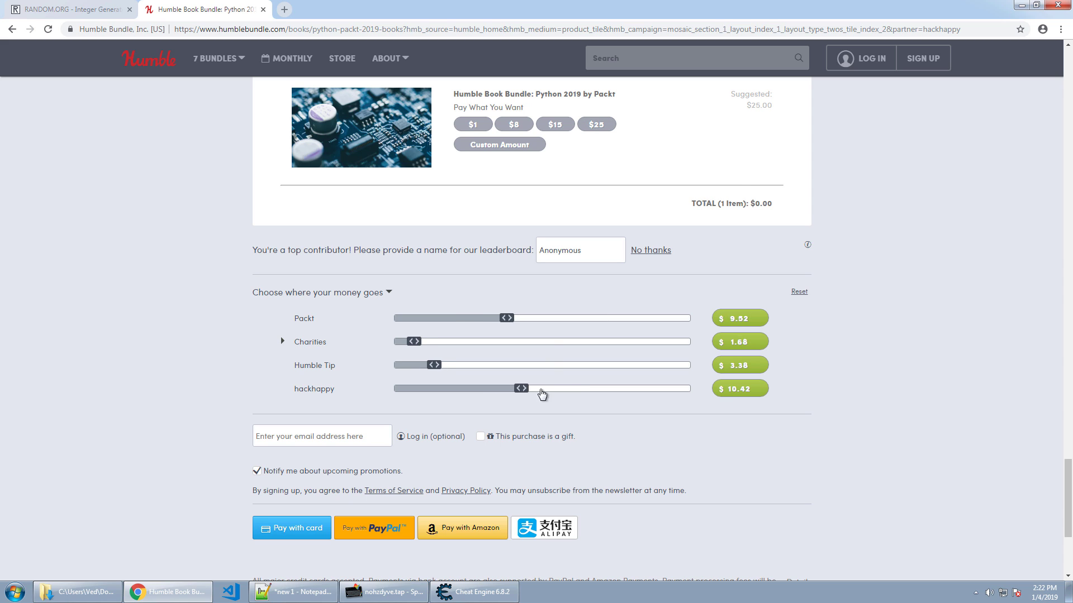
{"action": "left_click_drag", "start_coordinate": [521, 388], "coordinate": [474, 388]}
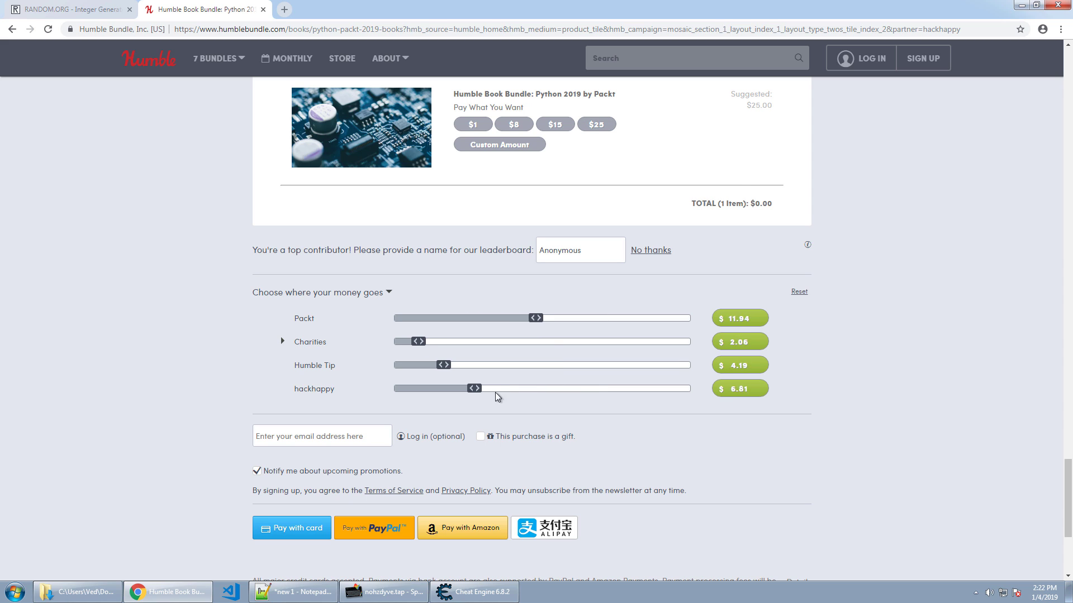
{"action": "left_click_drag", "start_coordinate": [475, 388], "coordinate": [681, 388]}
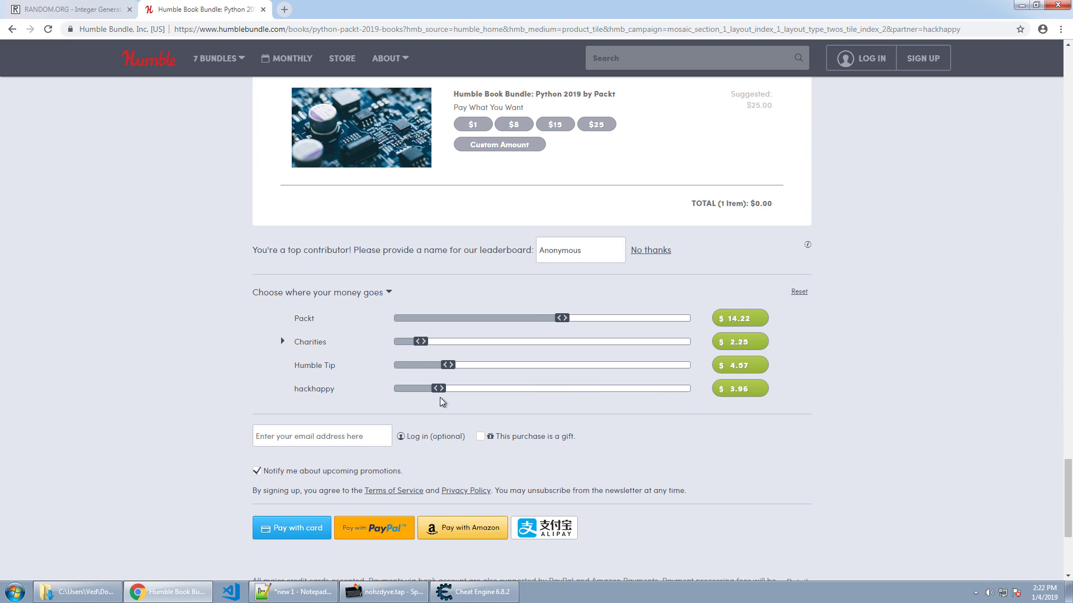
{"action": "left_click_drag", "start_coordinate": [438, 388], "coordinate": [443, 388]}
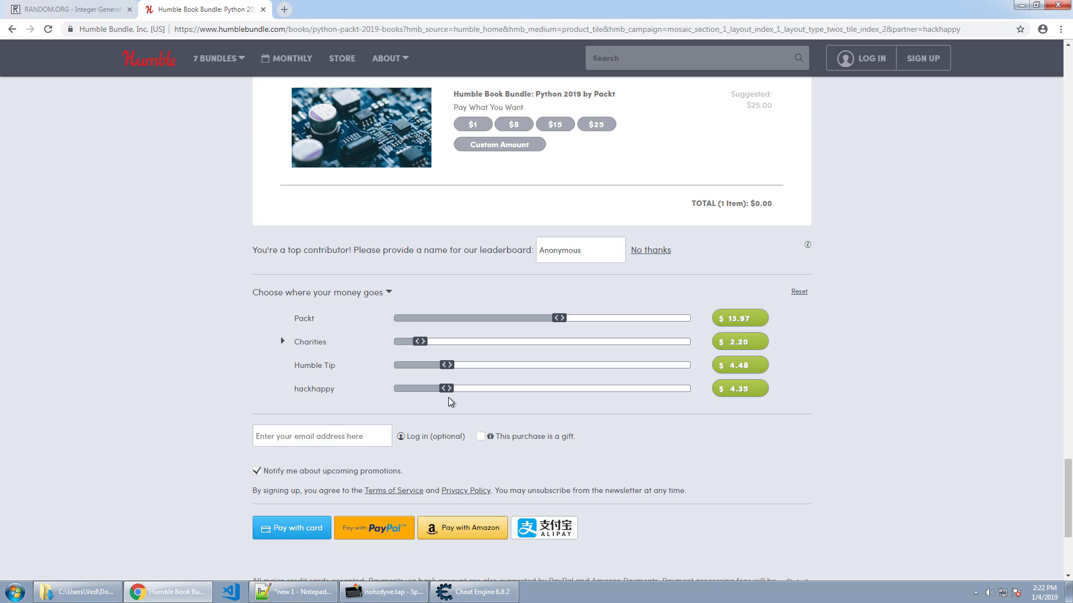
{"action": "right_click", "coordinate": [450, 402]}
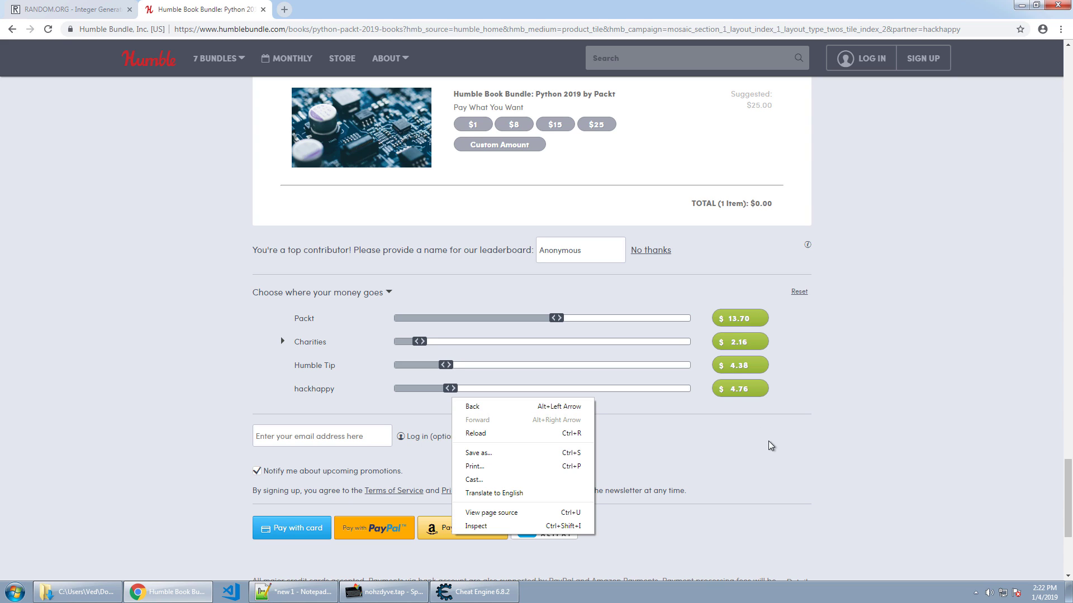
{"action": "left_click", "coordinate": [767, 439]}
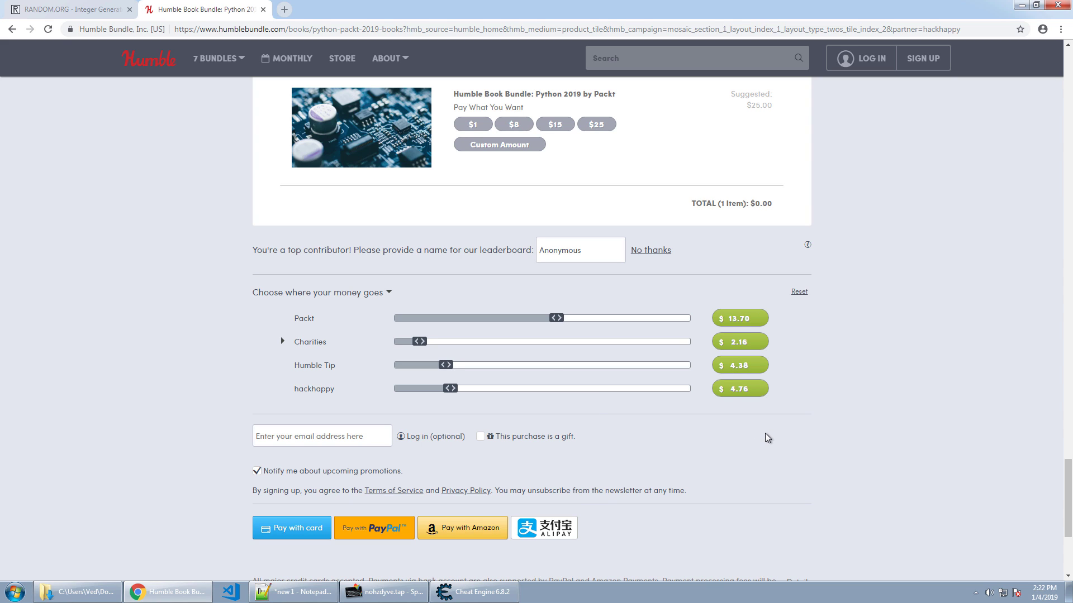
{"action": "mouse_move", "coordinate": [867, 395]}
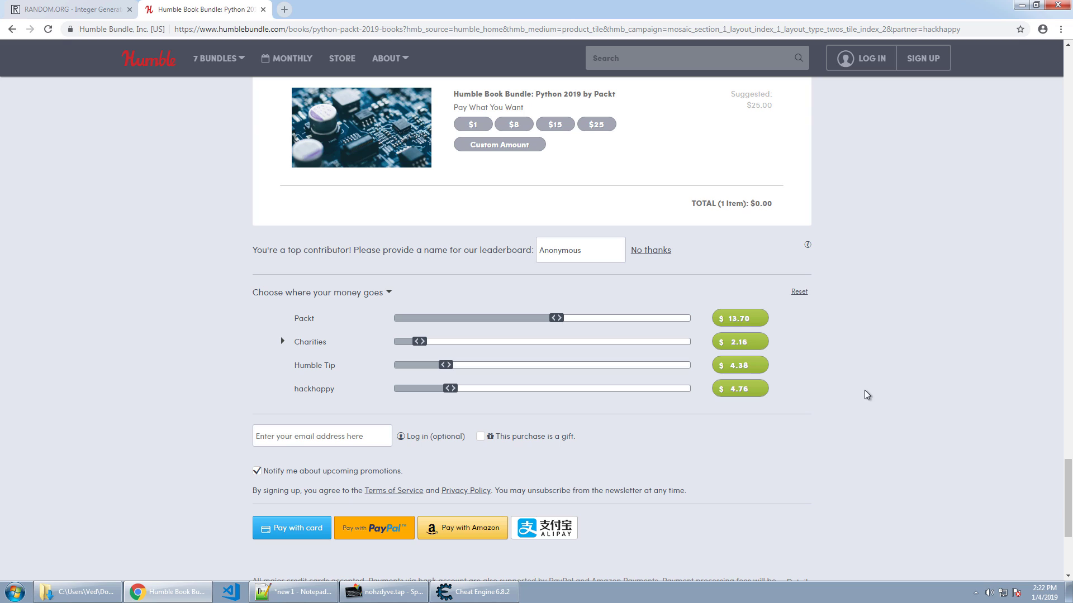
{"action": "mouse_move", "coordinate": [879, 407]}
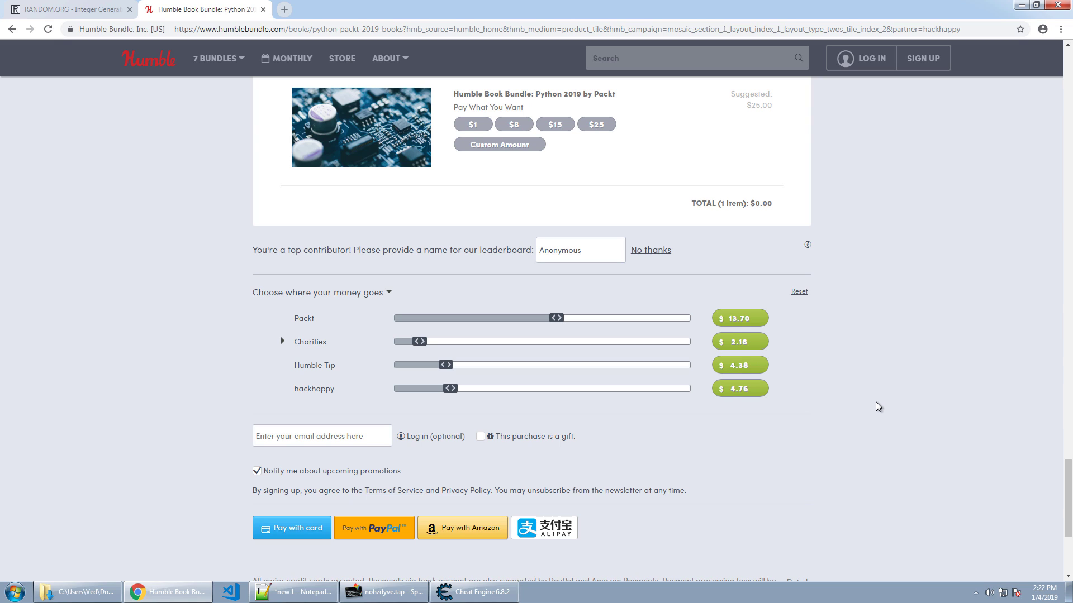
{"action": "mouse_move", "coordinate": [873, 407]}
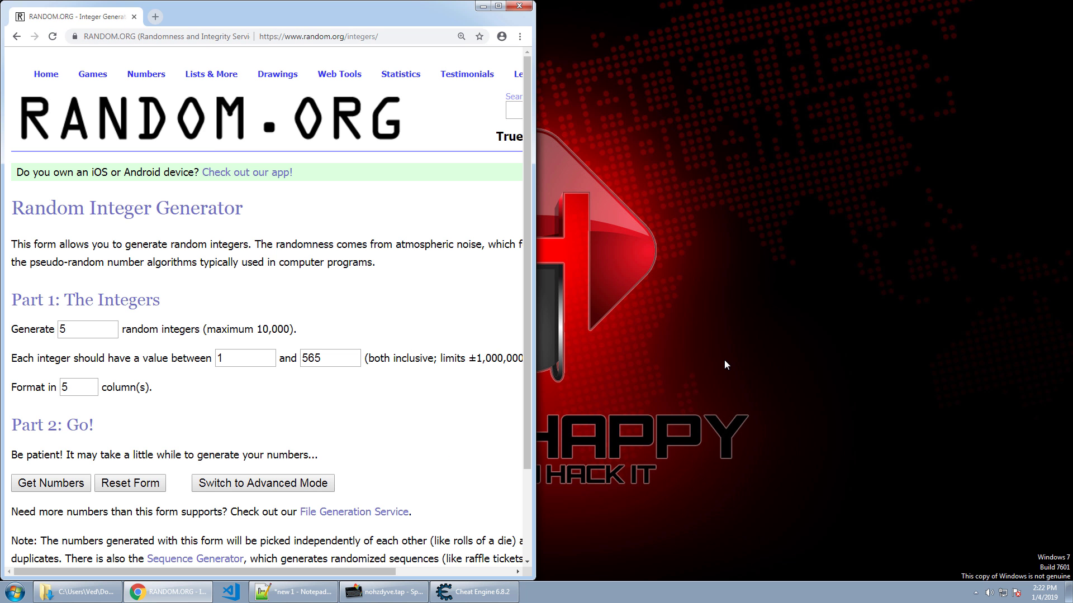
Bring up the 565-name Notepad++ list and confirm the generator's 1–565 range for 5 numbers
{"action": "left_click", "coordinate": [308, 592]}
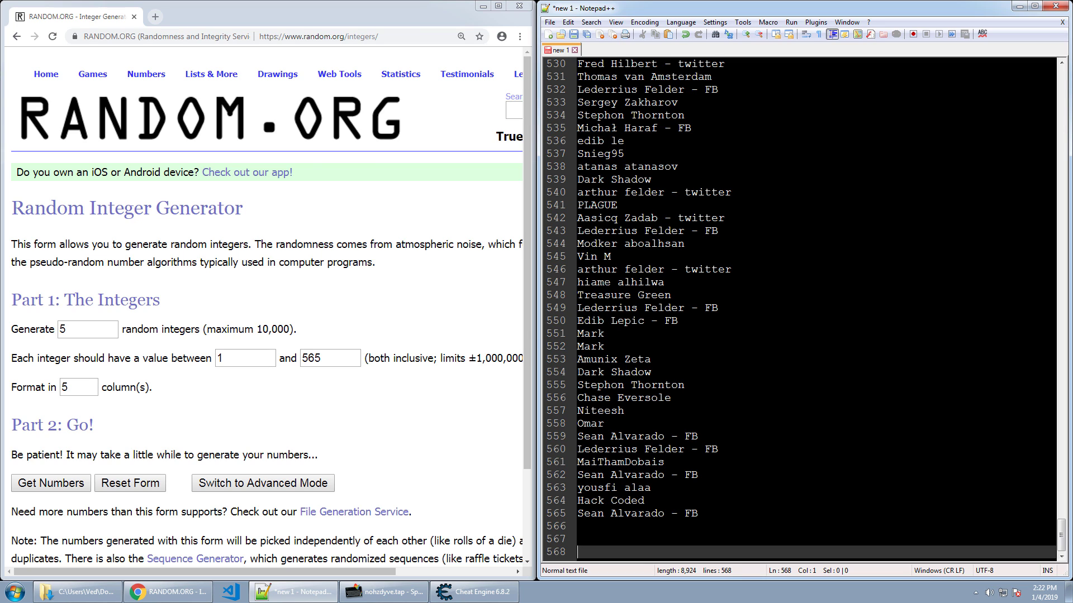
{"action": "left_click", "coordinate": [87, 329]}
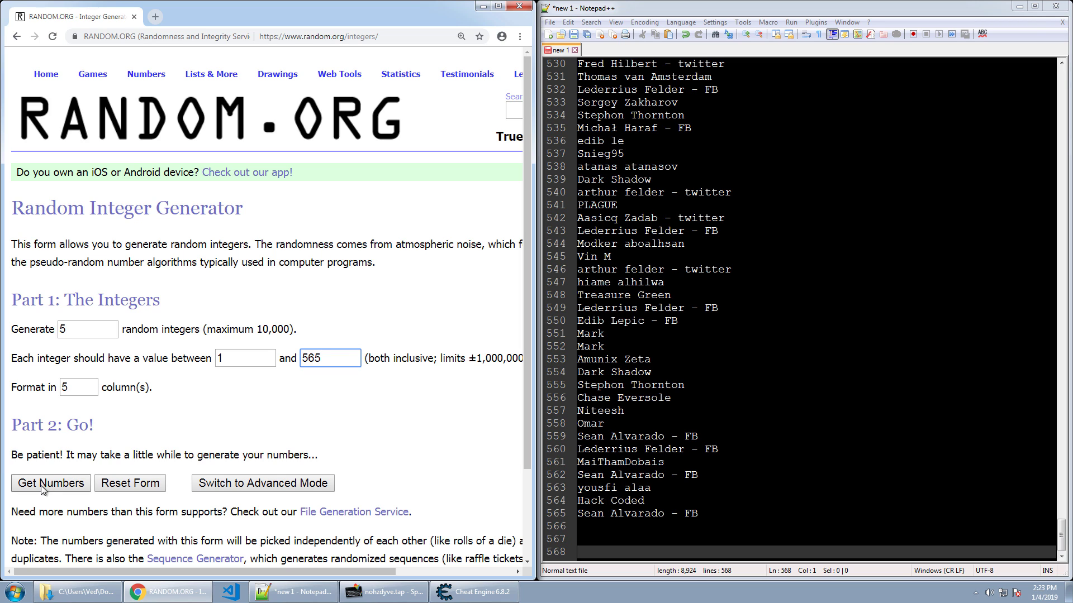
{"action": "left_click", "coordinate": [51, 484]}
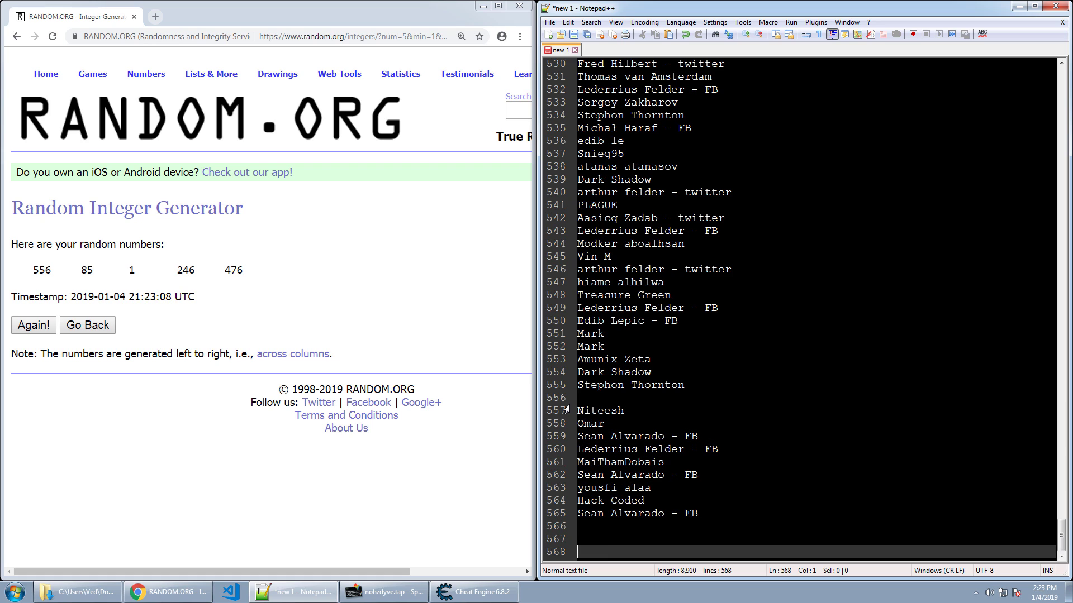
{"action": "type", "text": "Chase Eversole"}
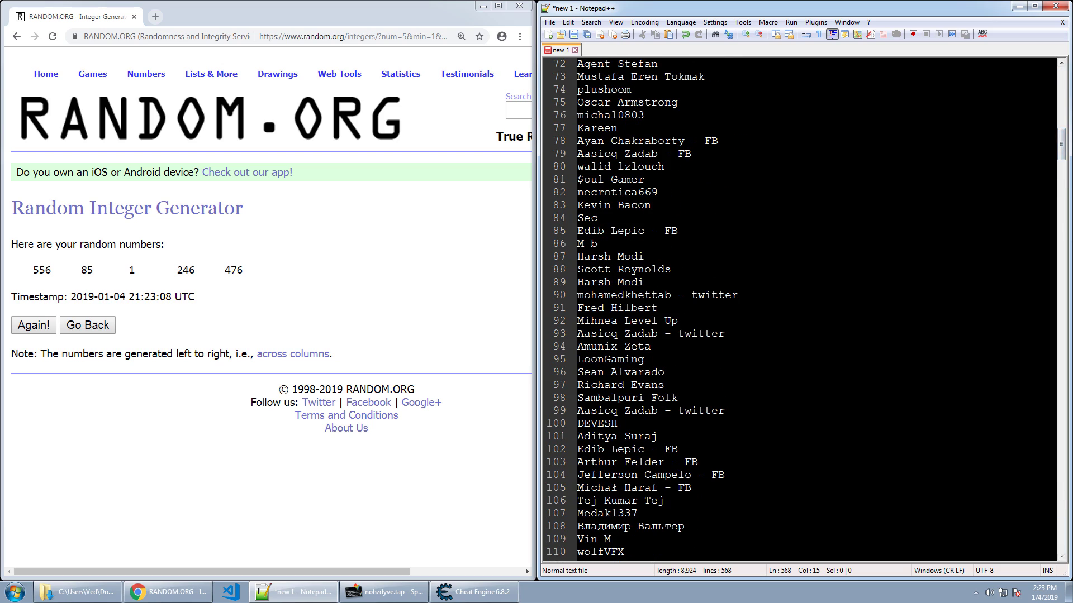
{"action": "left_click", "coordinate": [603, 231]}
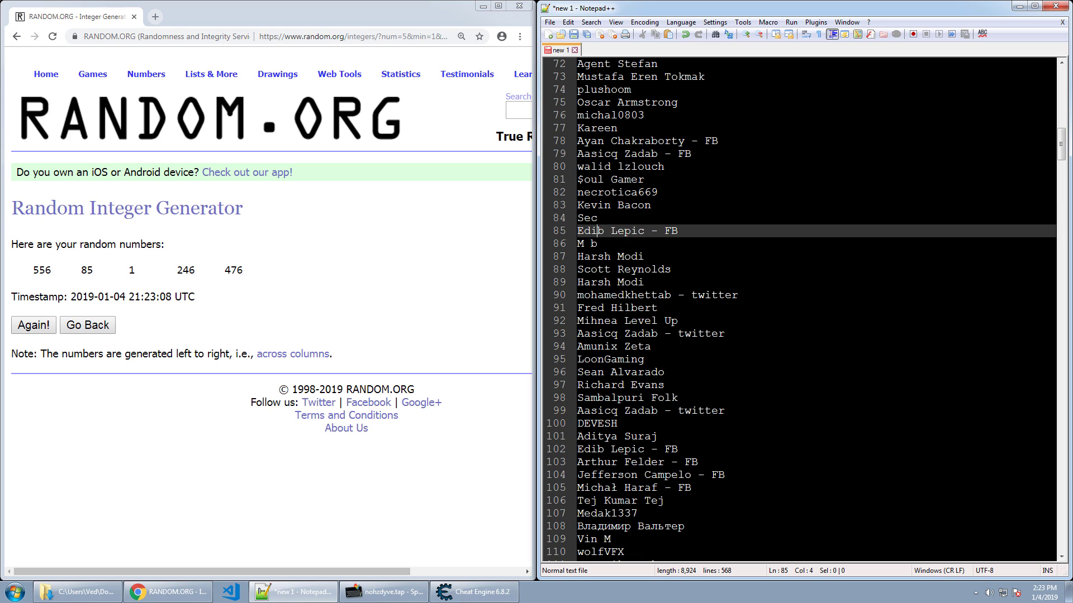
{"action": "triple_click", "coordinate": [626, 230]}
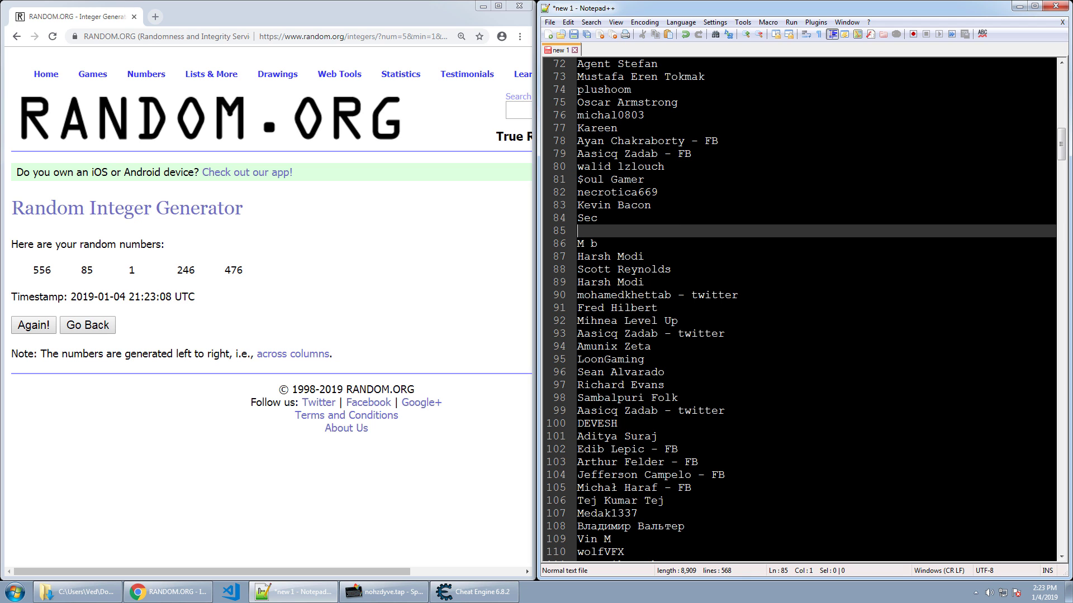
{"action": "scroll", "scroll_direction": "down", "scroll_amount": 3}
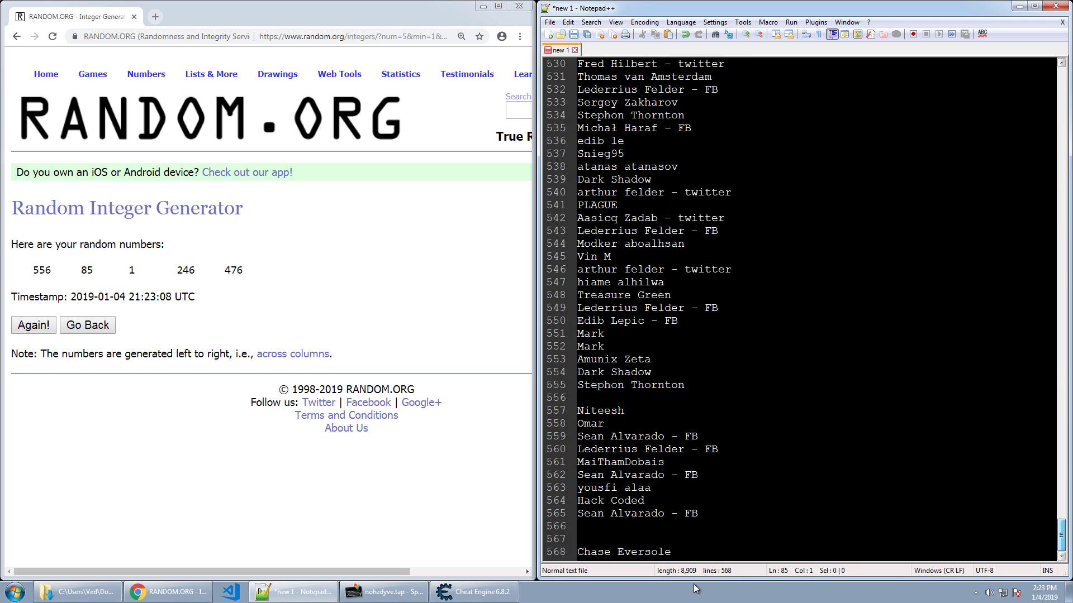
{"action": "type", "text": "Edib Lepic - FB"}
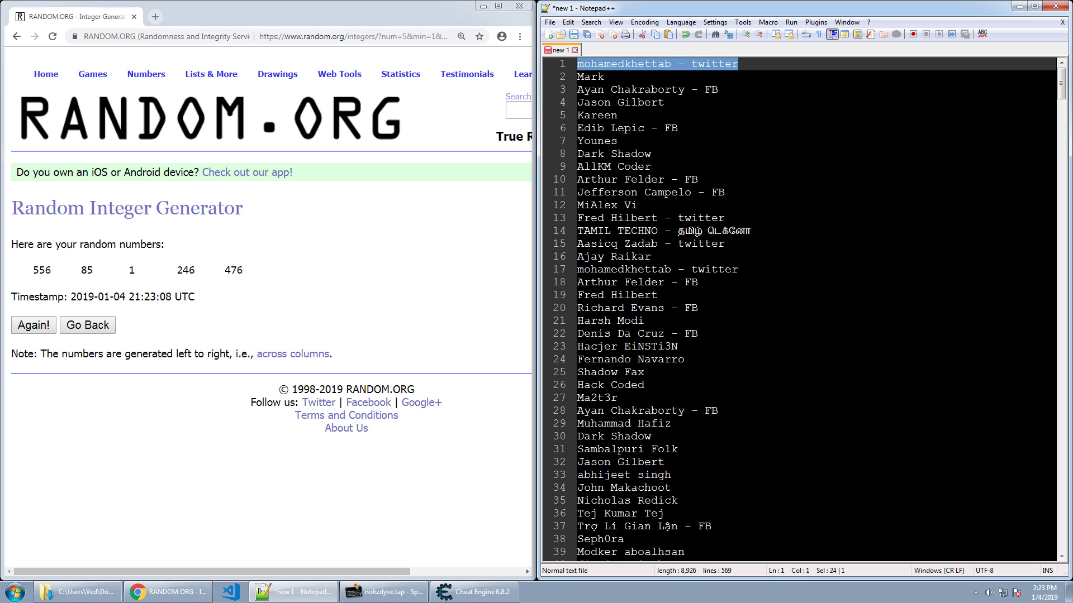
{"action": "scroll", "scroll_direction": "down", "scroll_amount": 3}
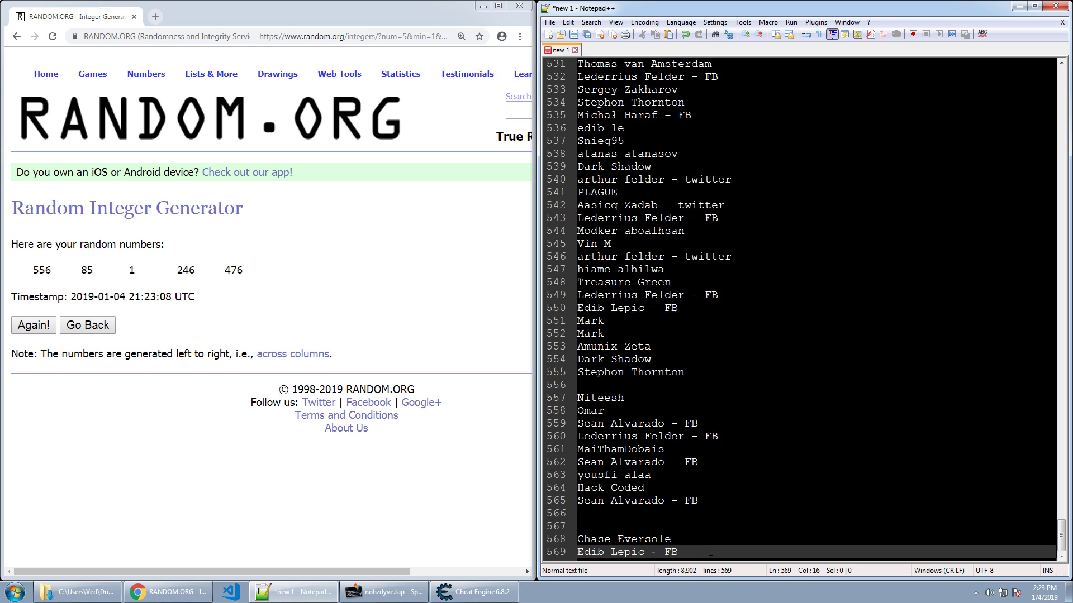
{"action": "type", "text": "mohamedkhettab - twitter"}
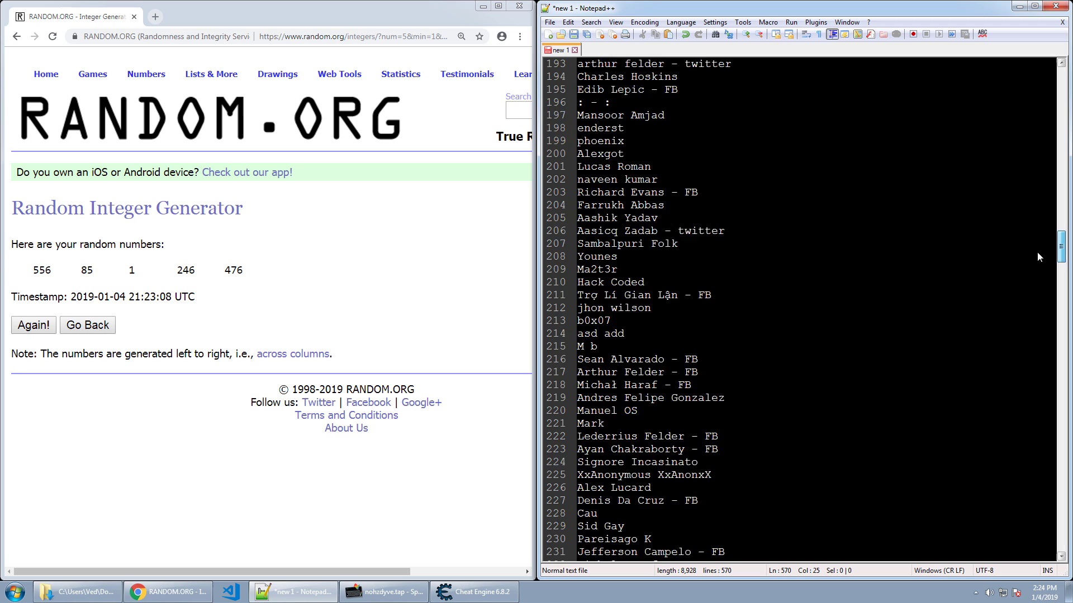
{"action": "scroll", "scroll_direction": "down", "scroll_amount": 3}
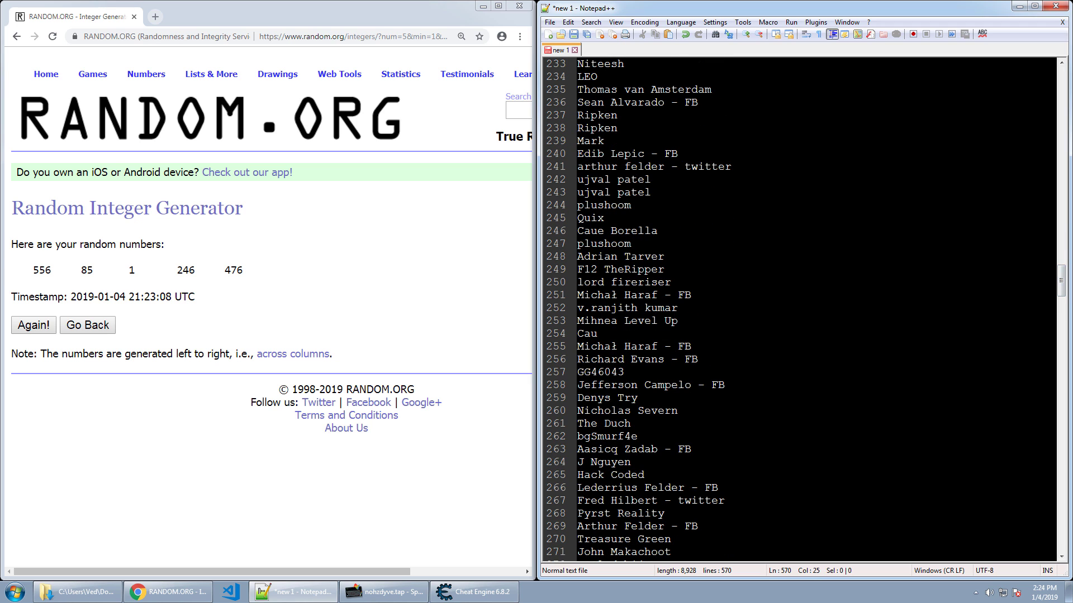
{"action": "double_click", "coordinate": [617, 230]}
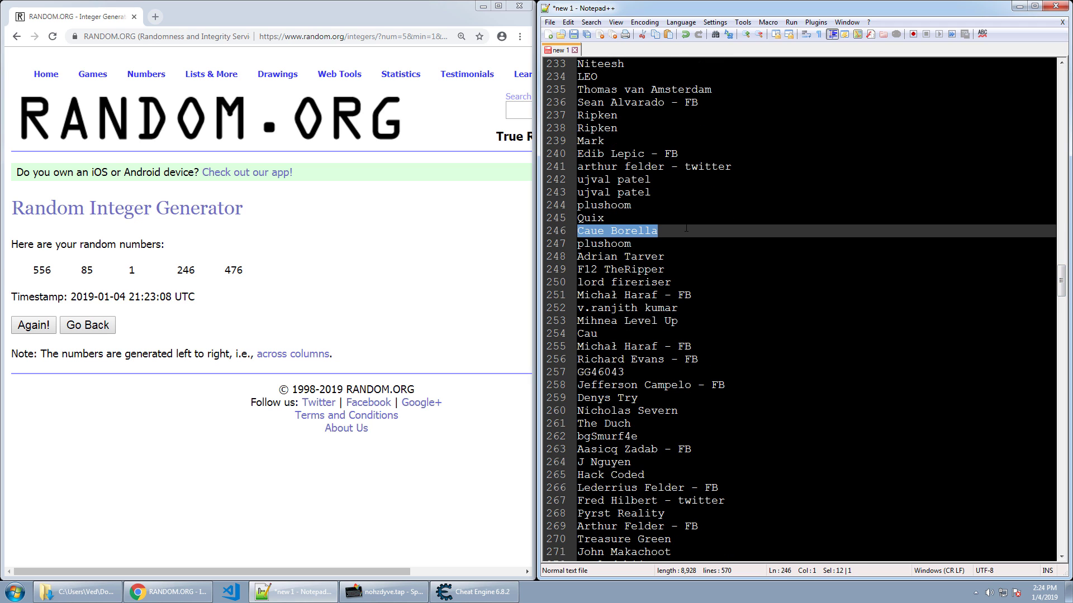
{"action": "key", "text": "Delete"}
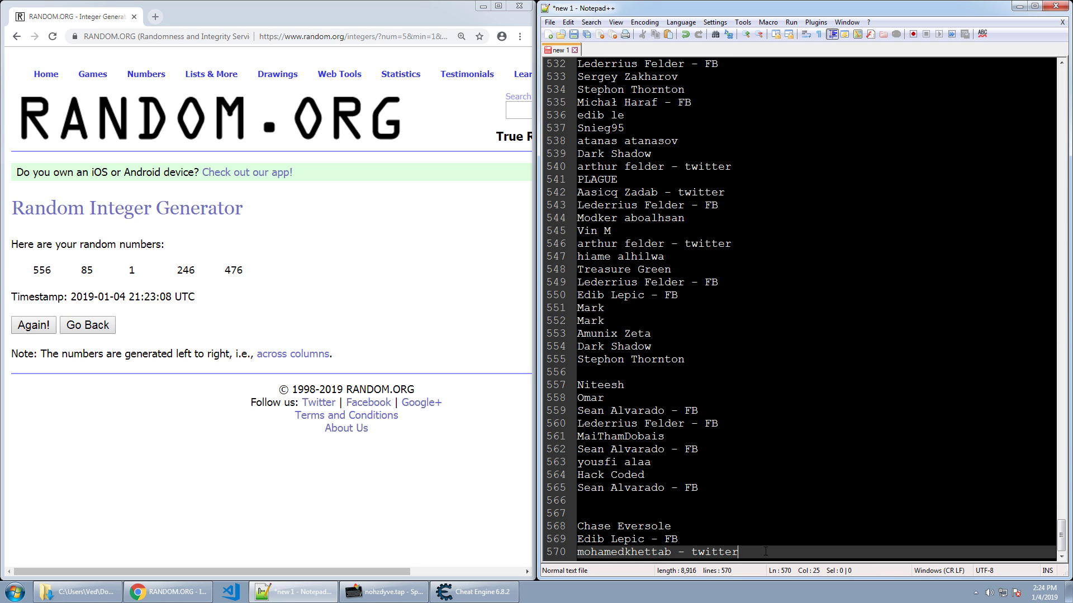
{"action": "type", "text": "Caue Borella"}
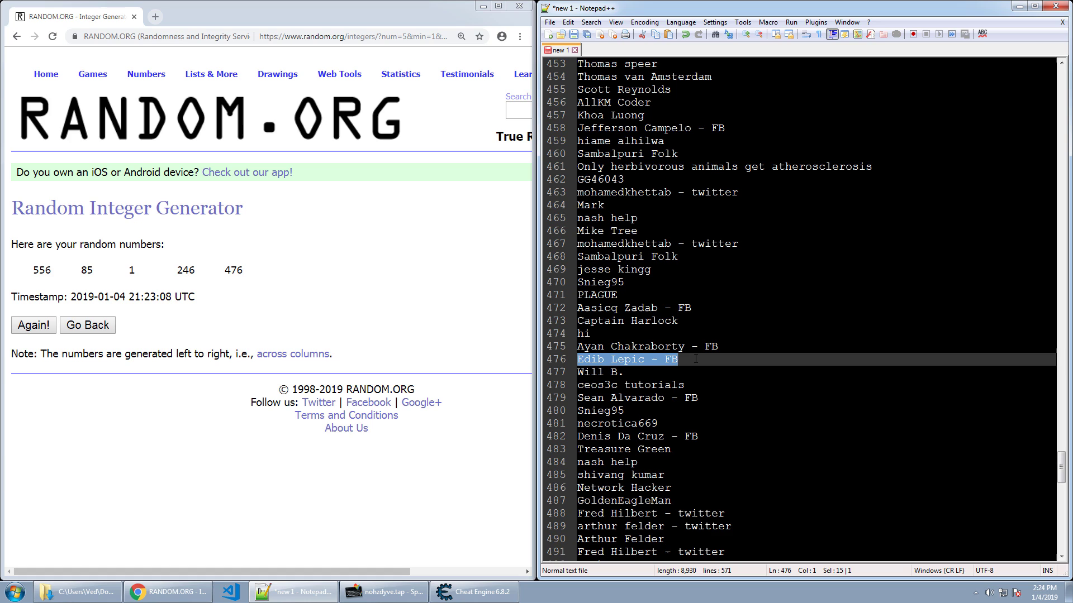
{"action": "key", "text": "Delete"}
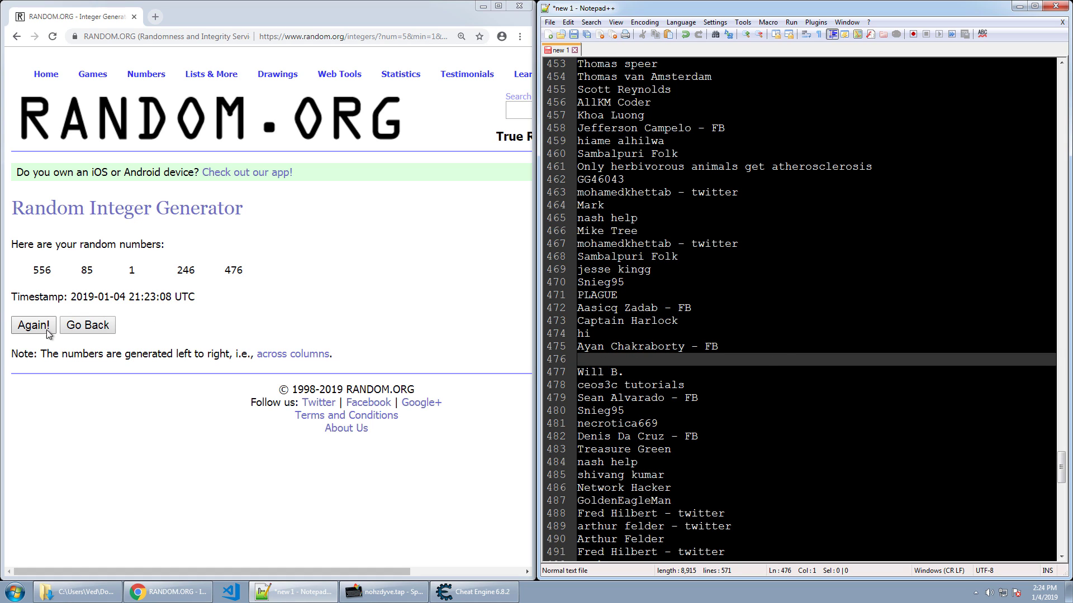
{"action": "left_click", "coordinate": [87, 325]}
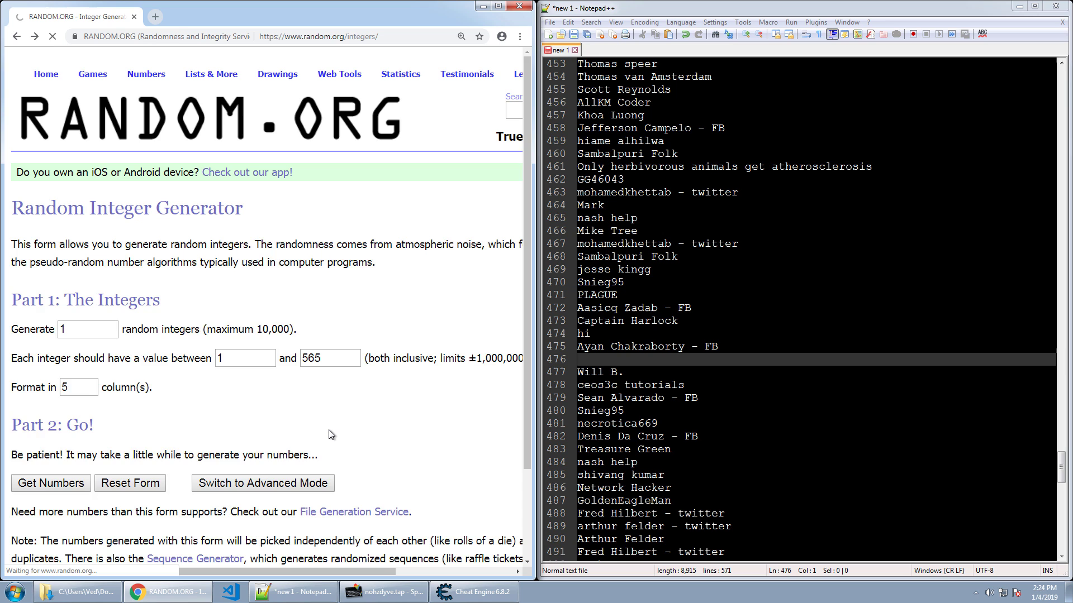
{"action": "left_click", "coordinate": [50, 483]}
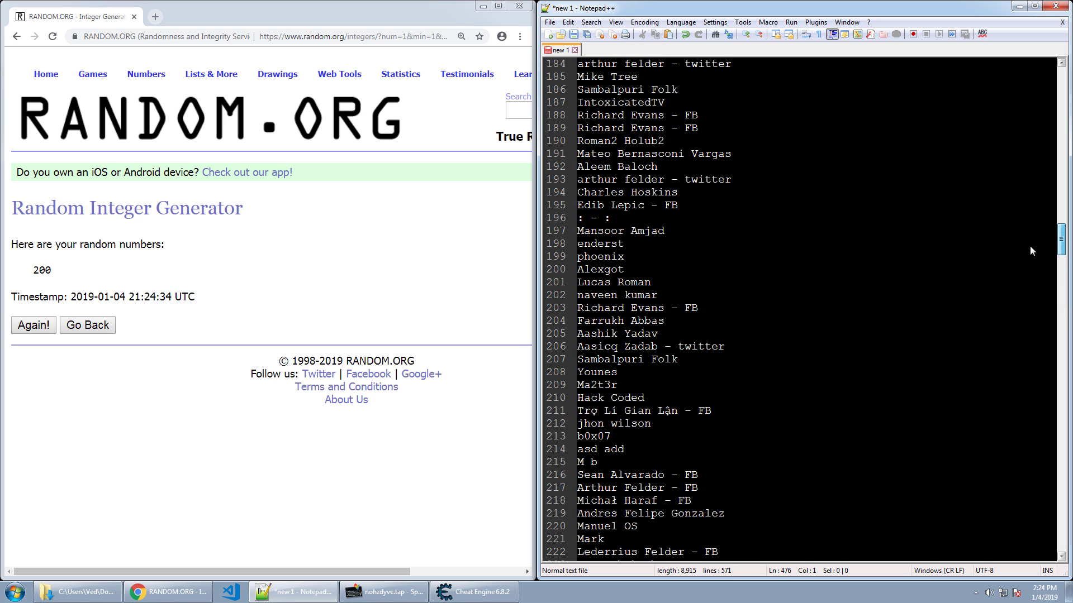
{"action": "double_click", "coordinate": [599, 269]}
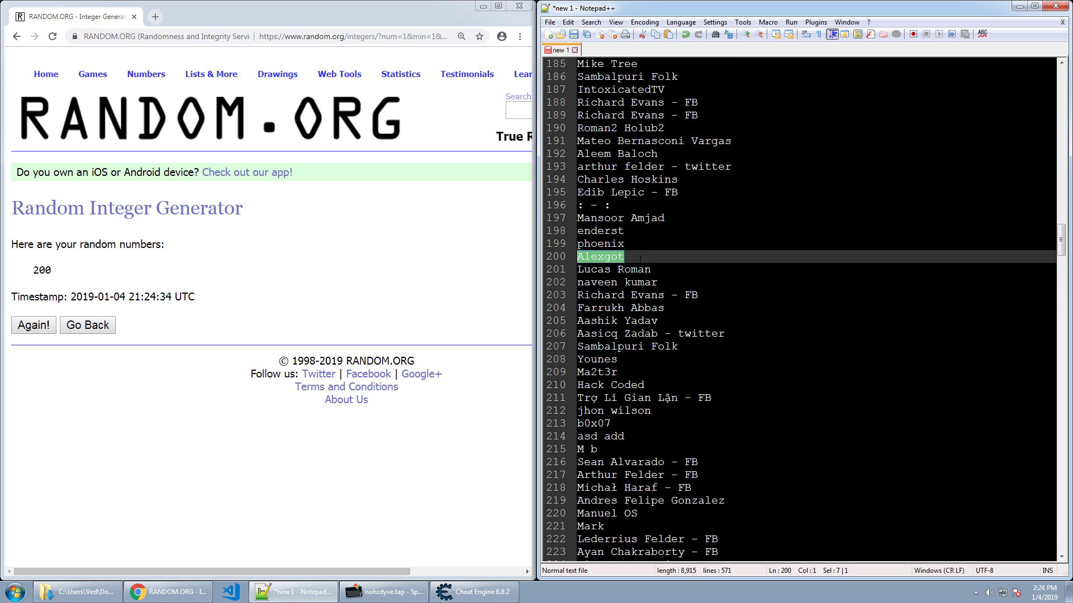
{"action": "key", "text": "Delete"}
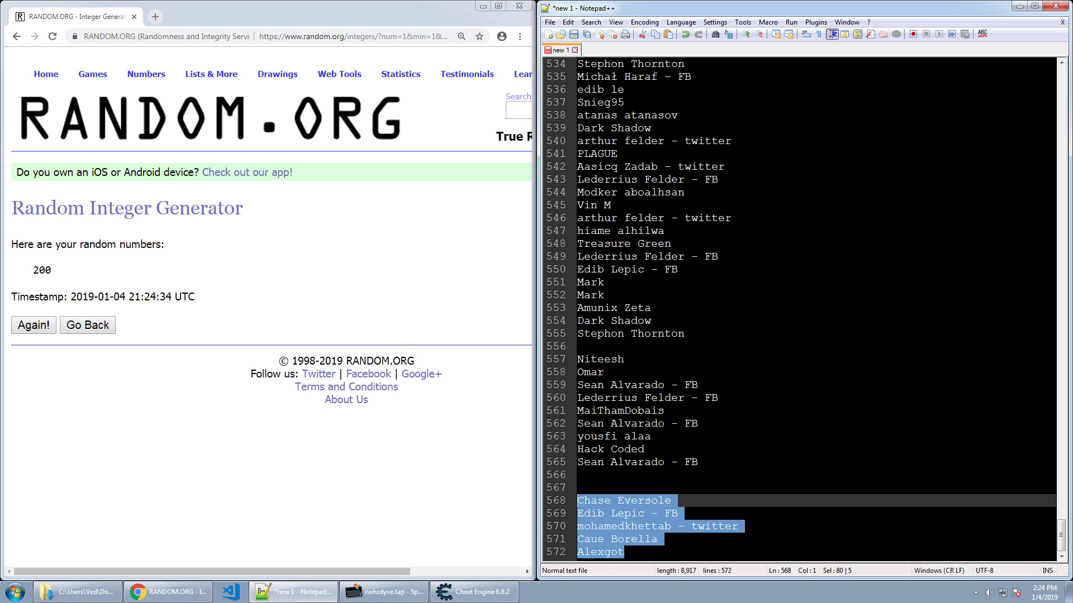
{"action": "left_click", "coordinate": [678, 553]}
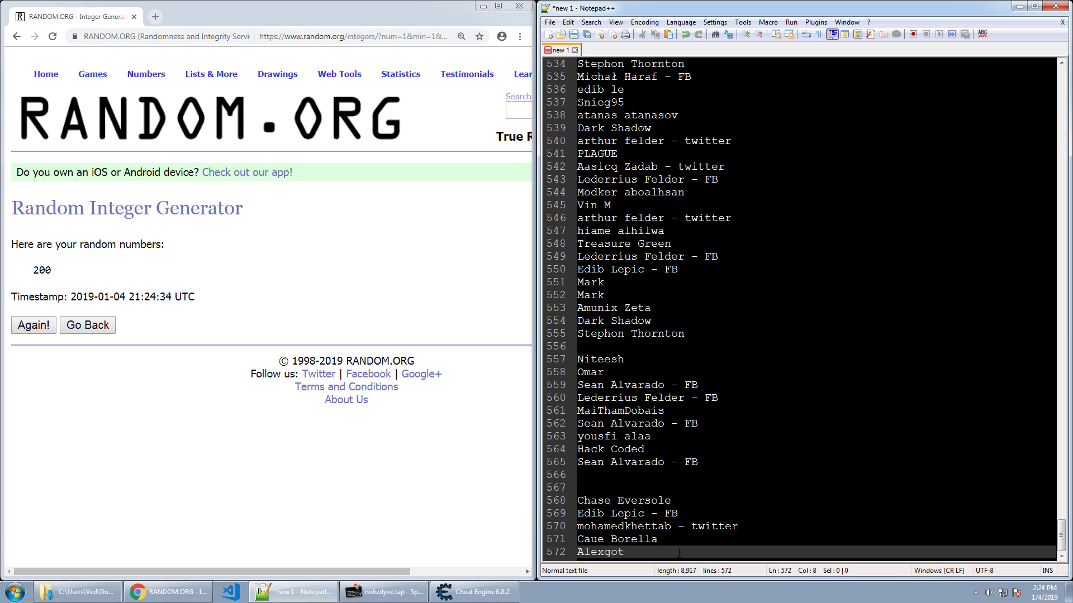